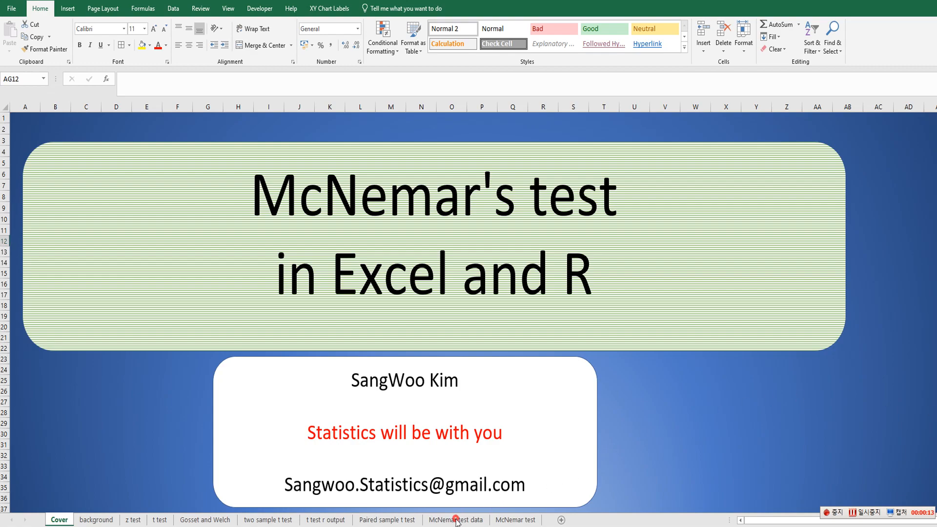
Switch to the McNemar test data sheet listing IDs with Pre and Post answers
{"action": "left_click", "coordinate": [455, 519]}
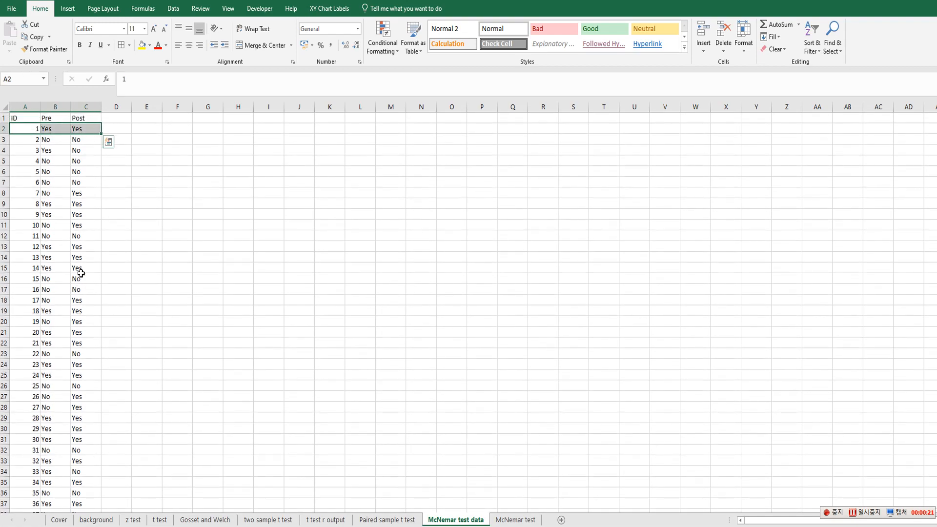
{"action": "left_click", "coordinate": [24, 139]}
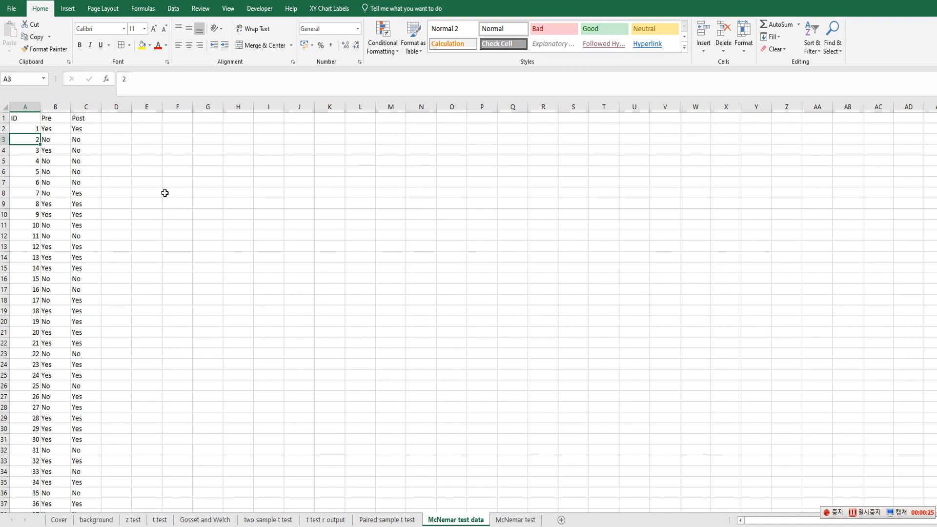
{"action": "left_click", "coordinate": [176, 171]}
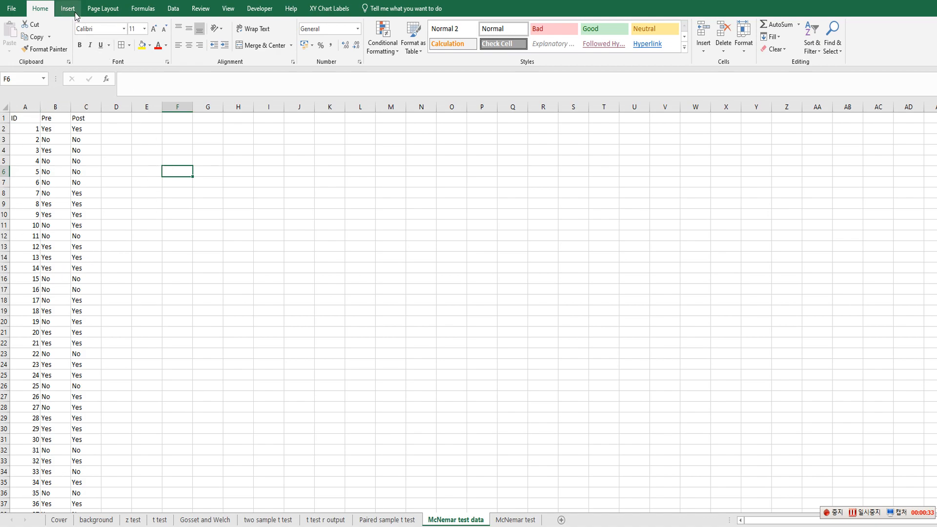
Start a PivotTable from range A1:C121, placed at E2 on the existing worksheet
{"action": "left_click", "coordinate": [13, 35]}
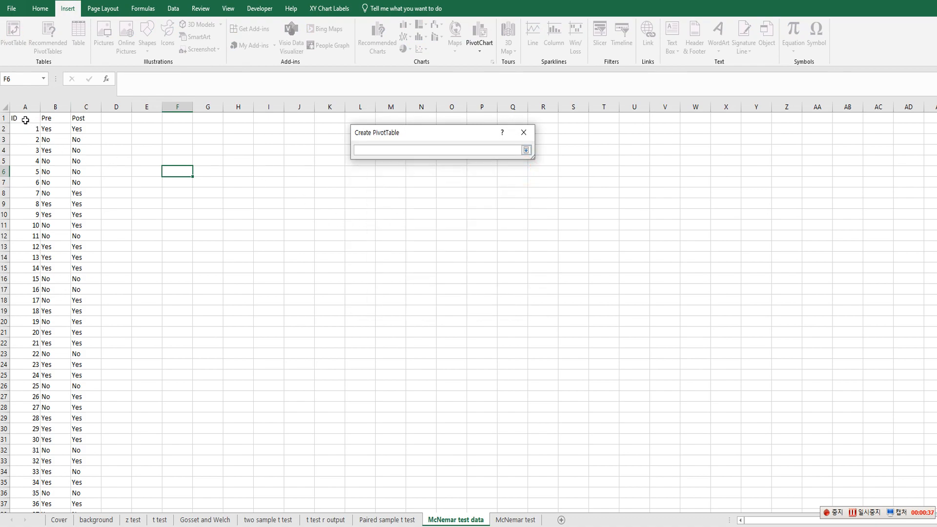
{"action": "left_click_drag", "start_coordinate": [14, 118], "coordinate": [85, 118]}
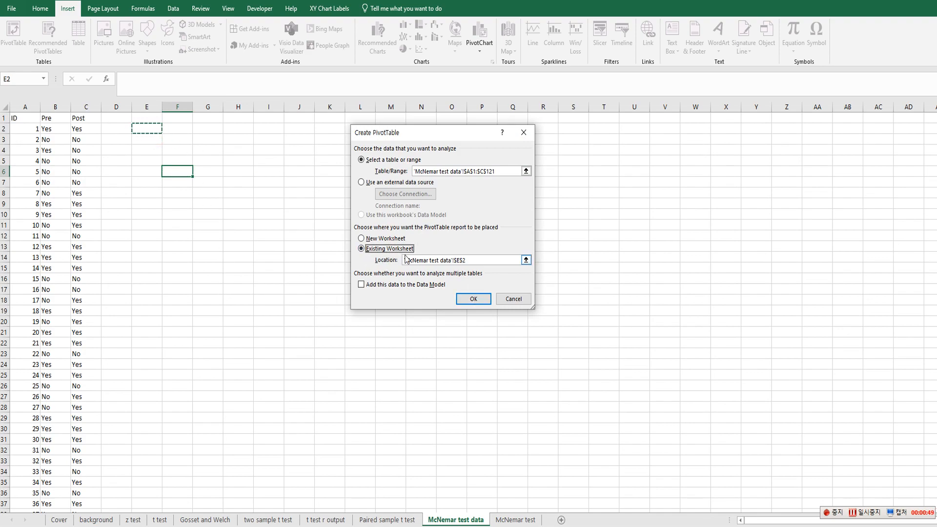
Create the pivot at E2 with Pre as rows, Post as columns and ID as values
{"action": "left_click", "coordinate": [472, 299]}
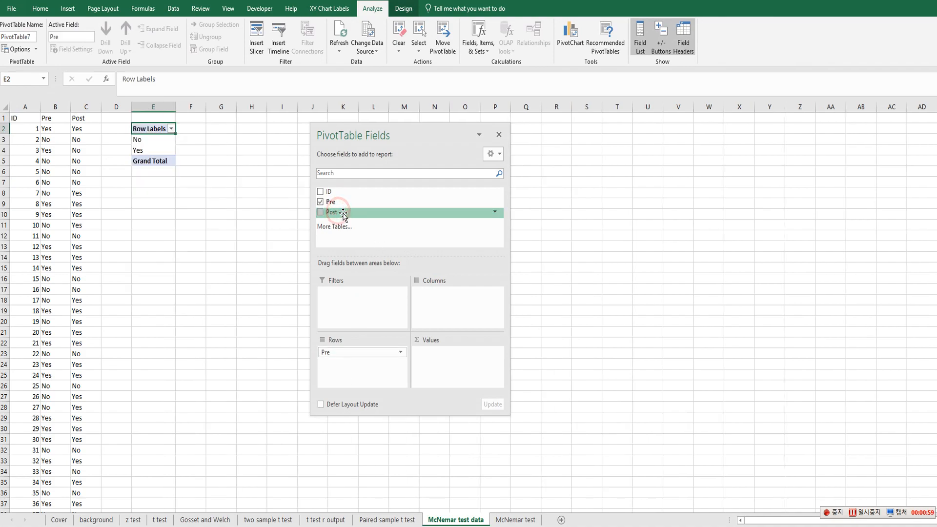
{"action": "left_click", "coordinate": [321, 213]}
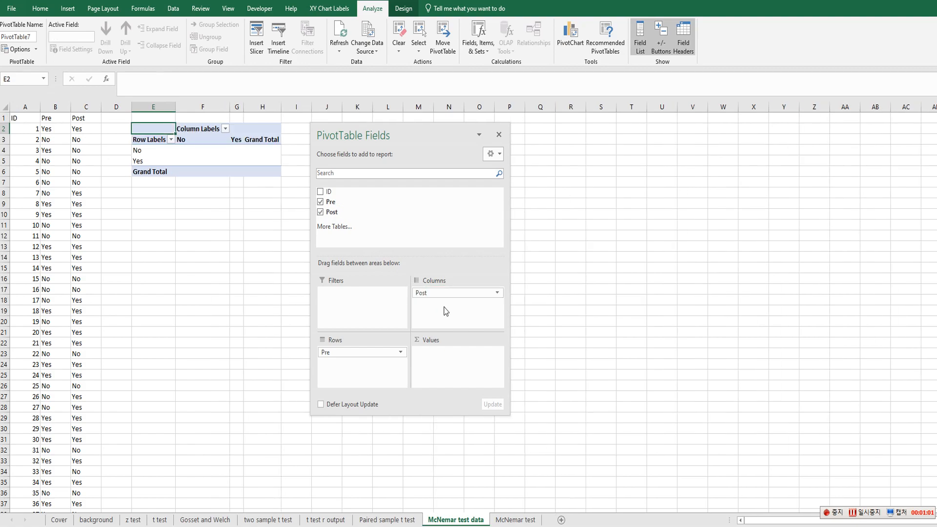
{"action": "mouse_move", "coordinate": [418, 345]}
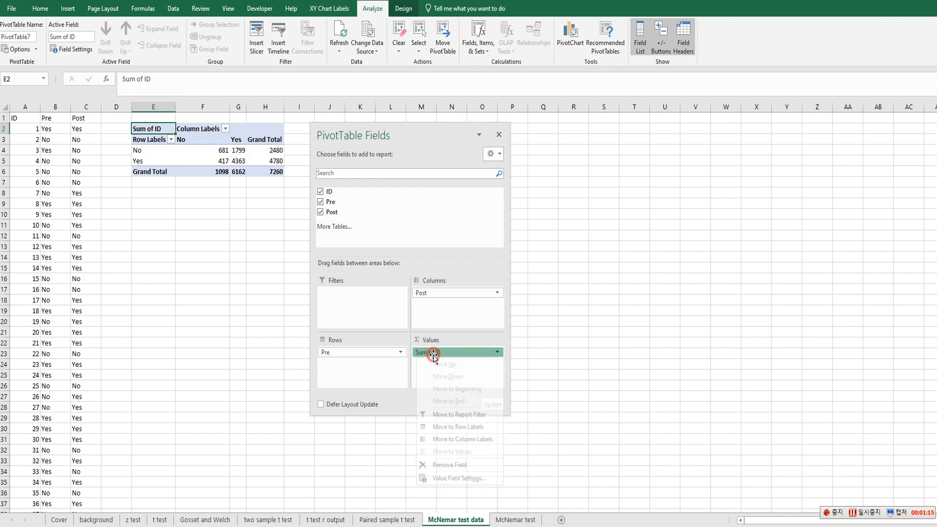
Summarise ID by Count, giving Pre/Post counts 18, 27, 8, 67 totalling 120
{"action": "left_click", "coordinate": [459, 479]}
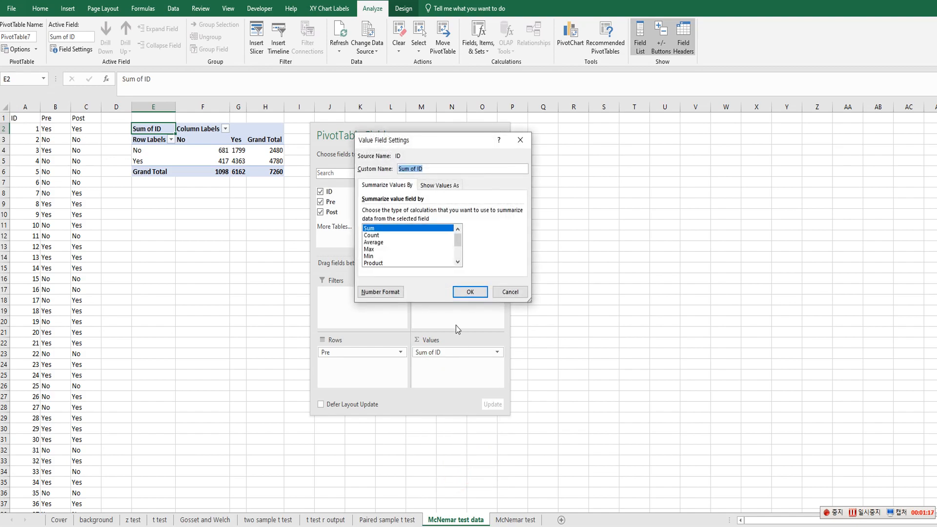
{"action": "left_click", "coordinate": [370, 234]}
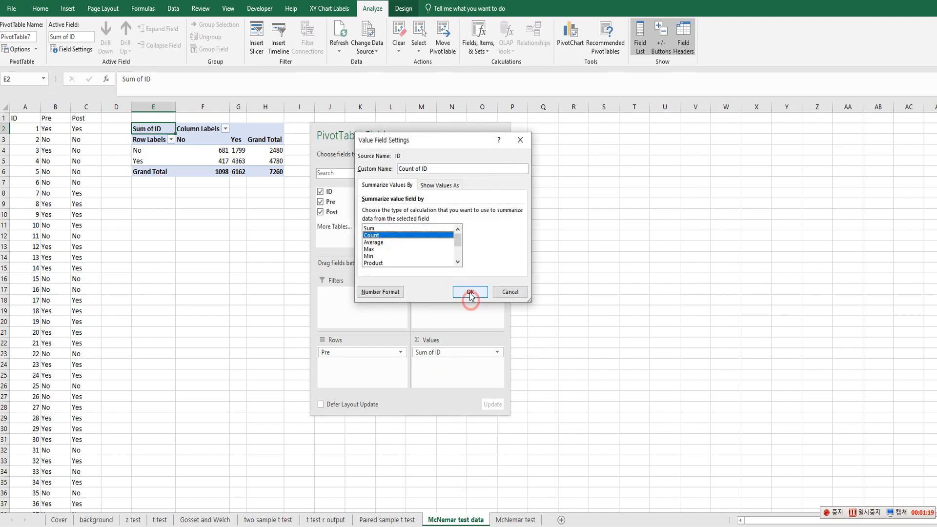
{"action": "left_click", "coordinate": [469, 292]}
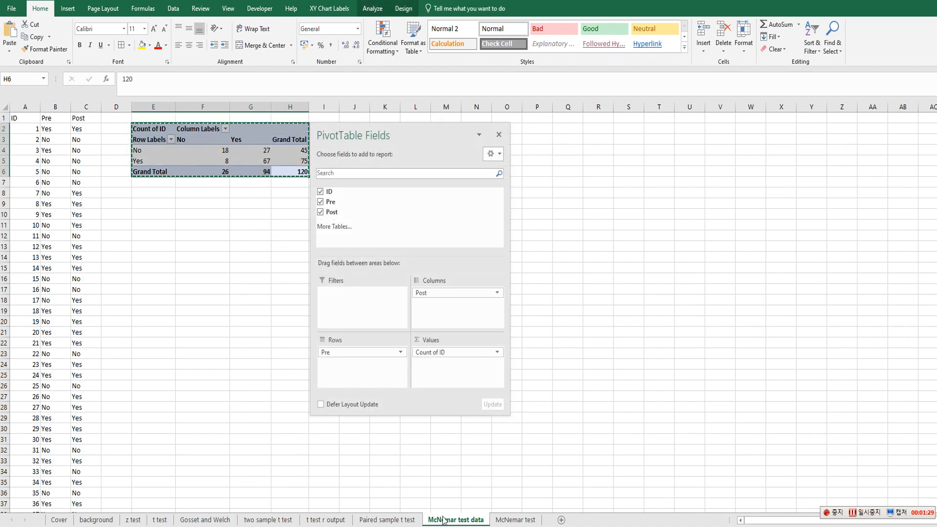
Paste the Pre/Post count table into A1 of the McNemar test sheet
{"action": "left_click", "coordinate": [514, 519]}
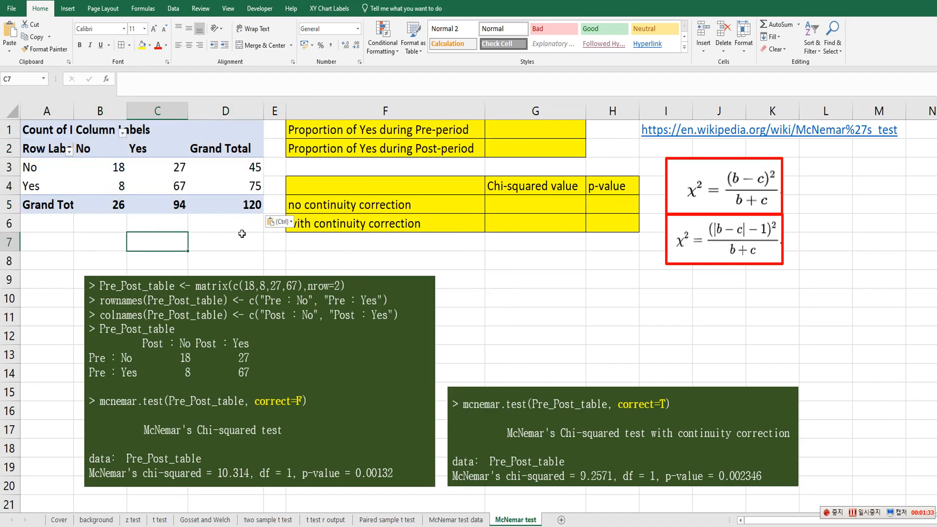
{"action": "mouse_move", "coordinate": [177, 236]}
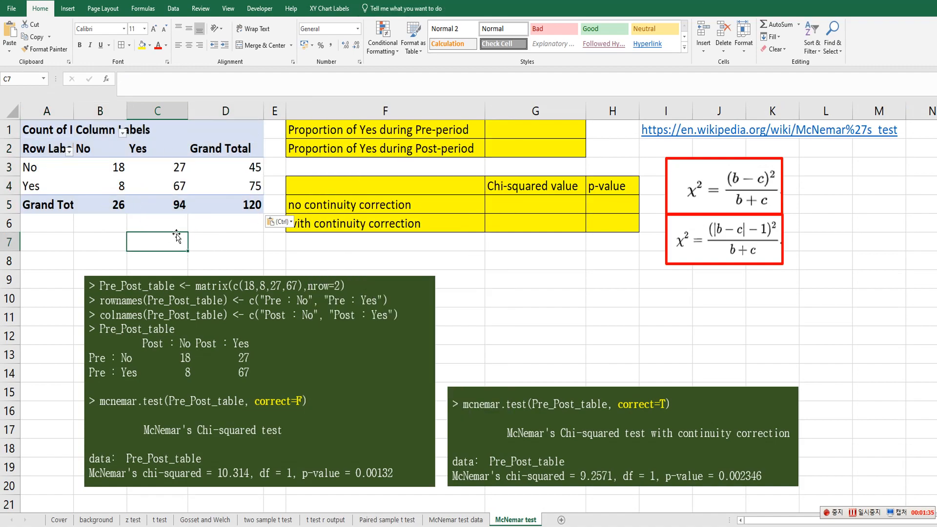
{"action": "mouse_move", "coordinate": [171, 301]}
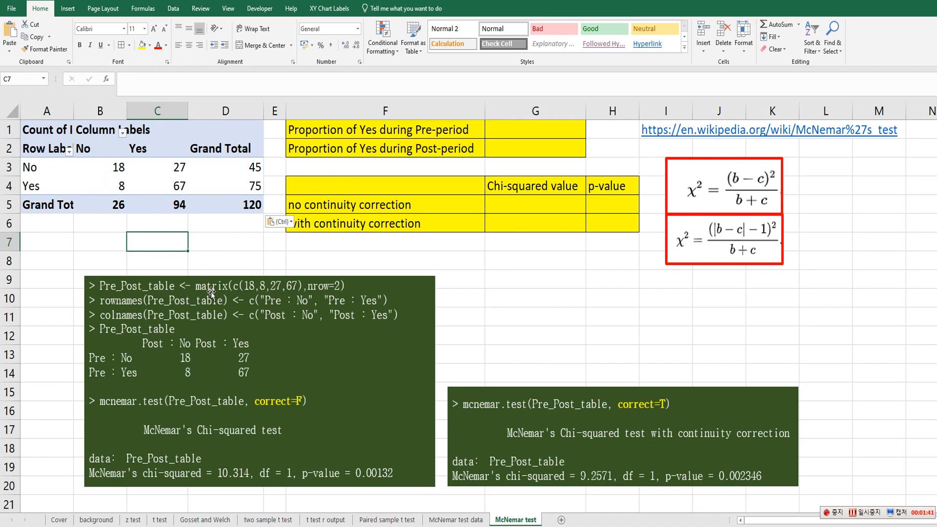
{"action": "mouse_move", "coordinate": [310, 305]}
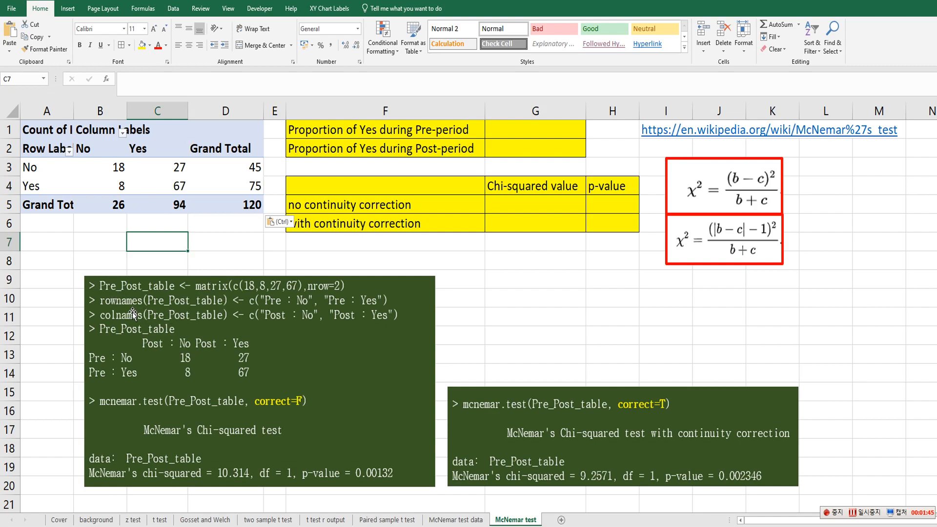
{"action": "mouse_move", "coordinate": [218, 325]}
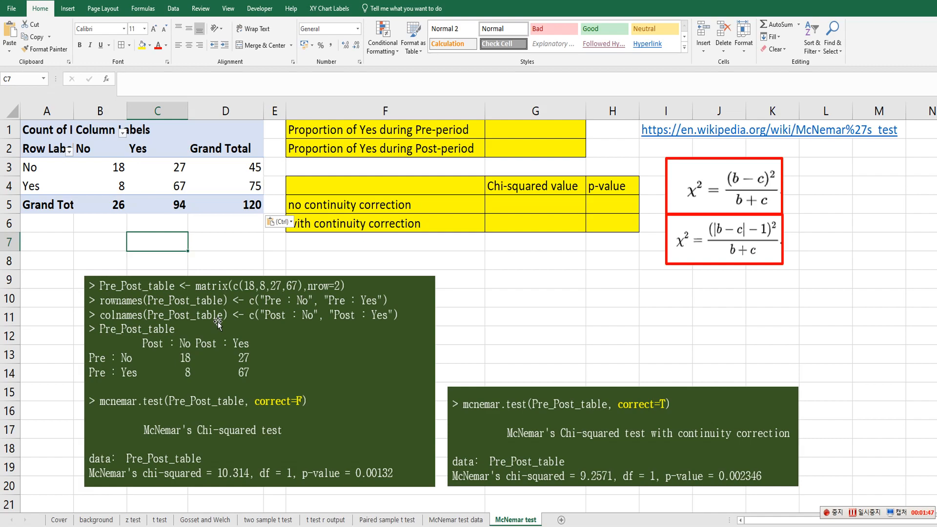
{"action": "mouse_move", "coordinate": [123, 410]}
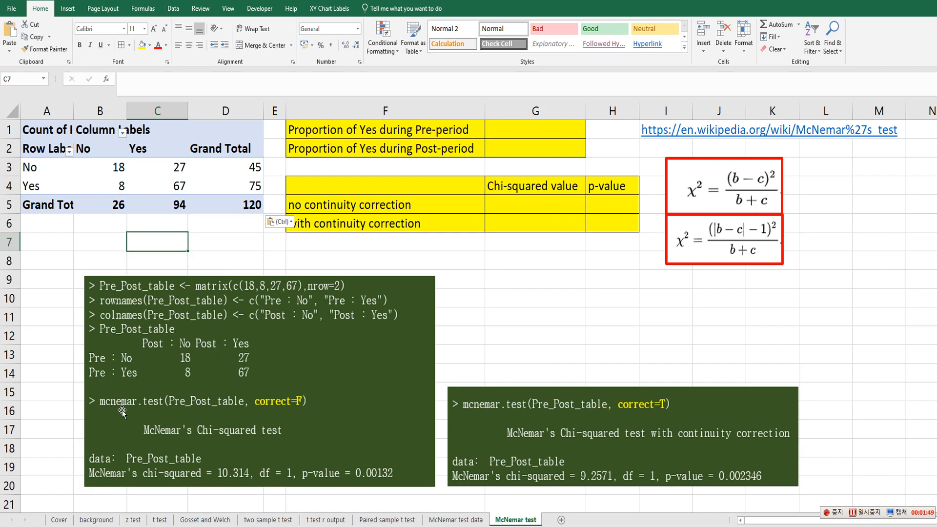
{"action": "mouse_move", "coordinate": [136, 413]}
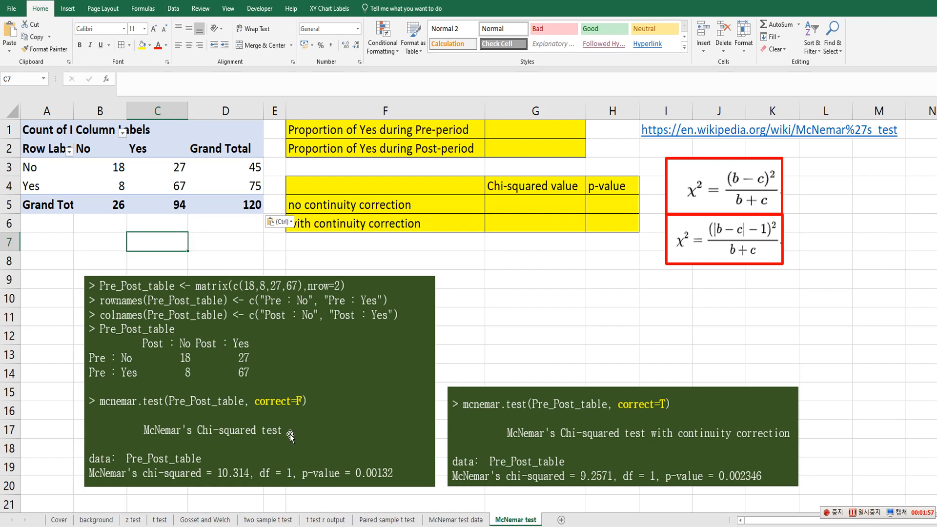
{"action": "mouse_move", "coordinate": [314, 427]}
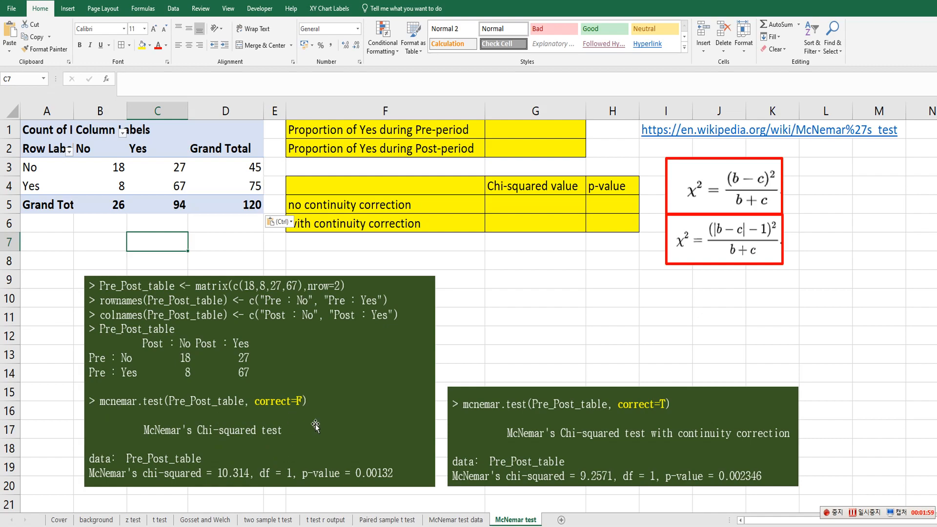
{"action": "mouse_move", "coordinate": [644, 448]}
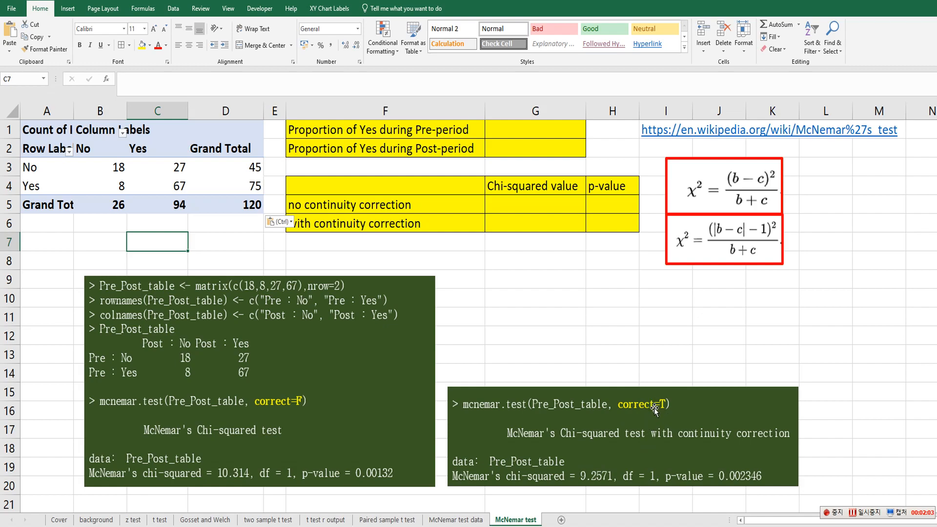
{"action": "mouse_move", "coordinate": [652, 435]}
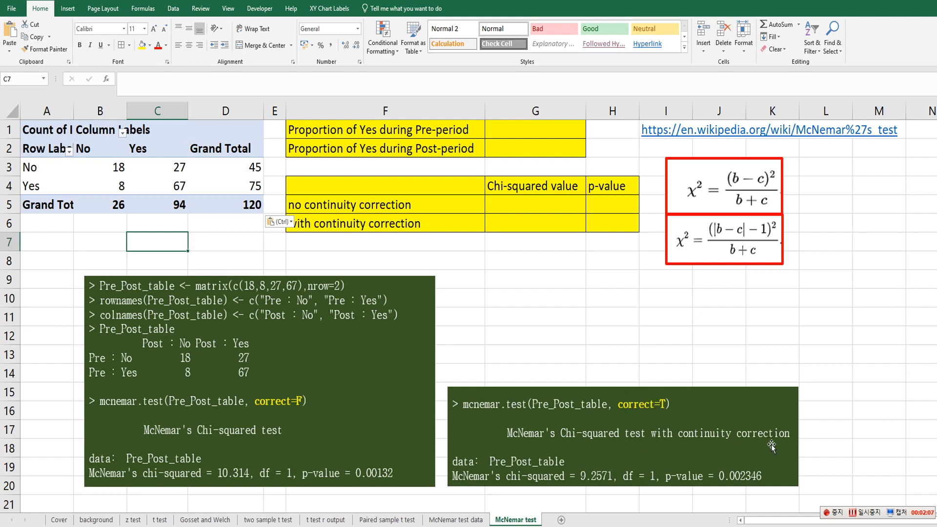
Enter Yes proportion formulas: Pre 62.5%, Post 78.3%, and their 15.8% difference
{"action": "left_click", "coordinate": [385, 242]}
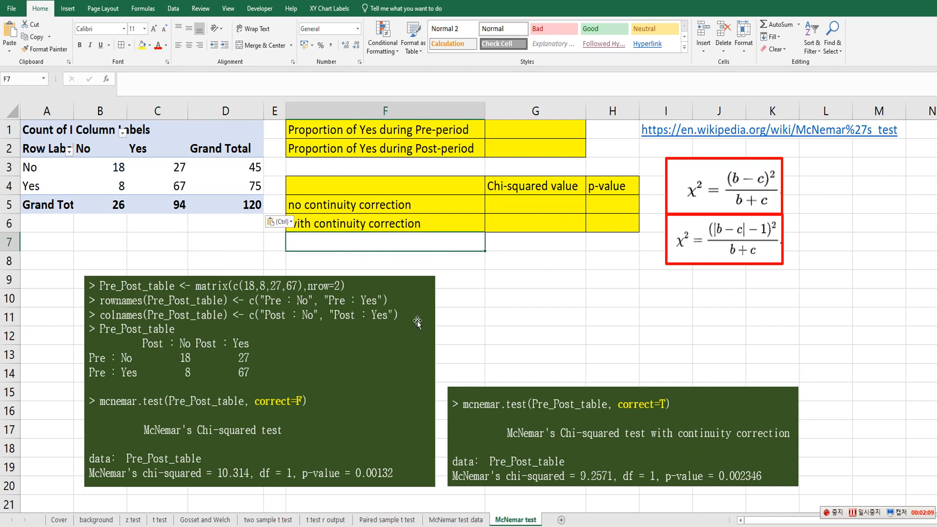
{"action": "mouse_move", "coordinate": [302, 445]}
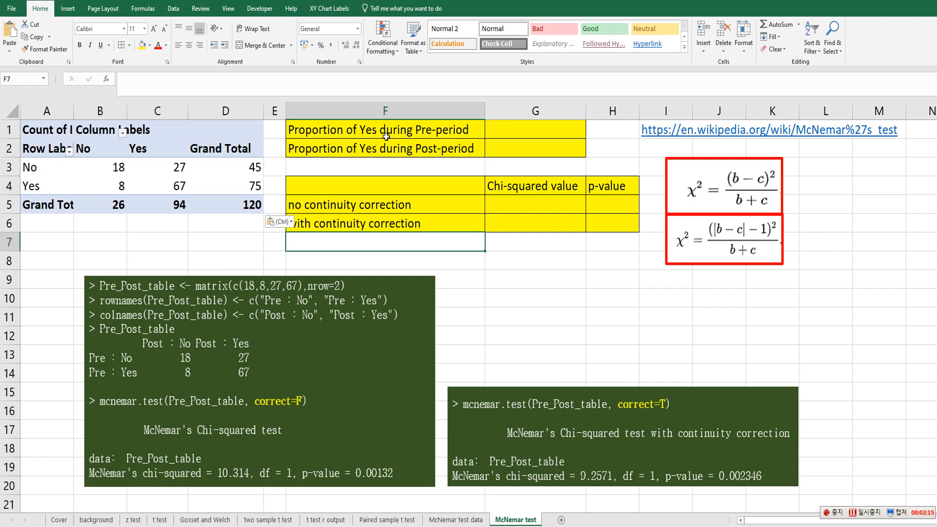
{"action": "left_click", "coordinate": [535, 129]}
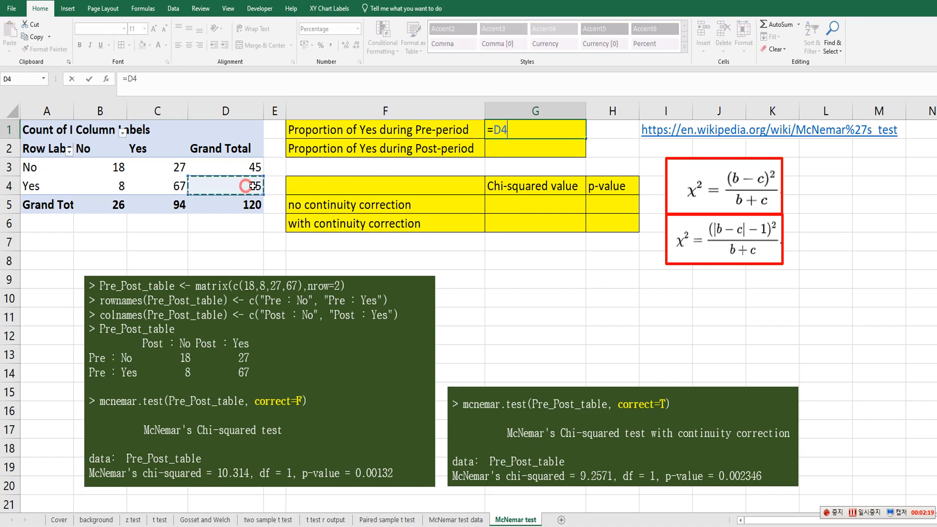
{"action": "type", "text": "/"}
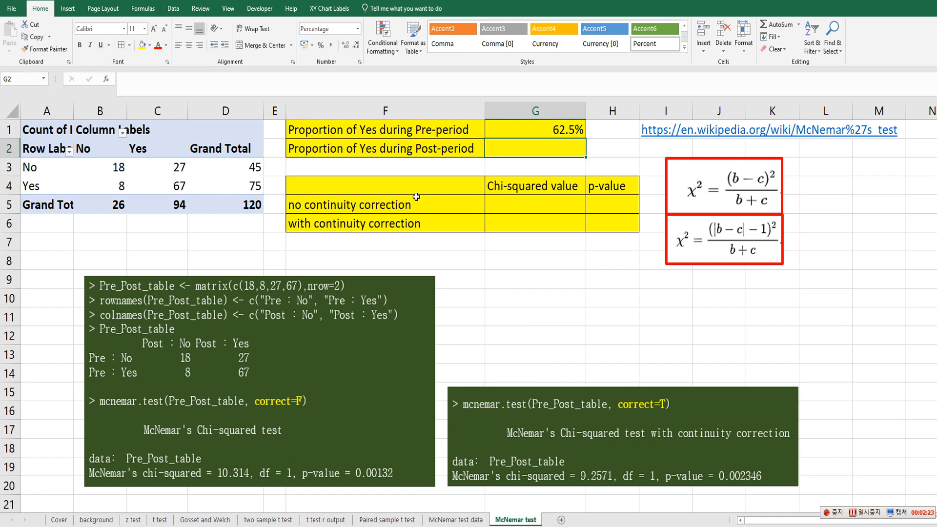
{"action": "type", "text": "="}
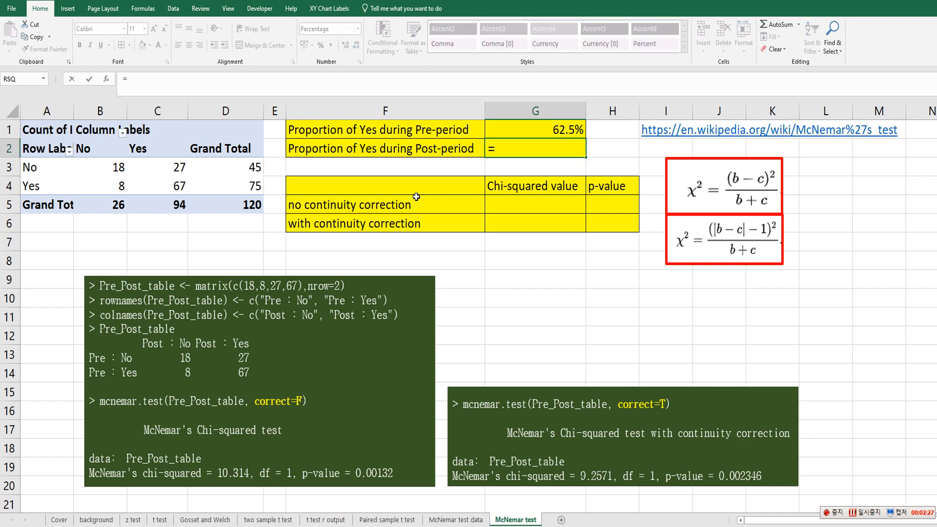
{"action": "left_click", "coordinate": [157, 204]}
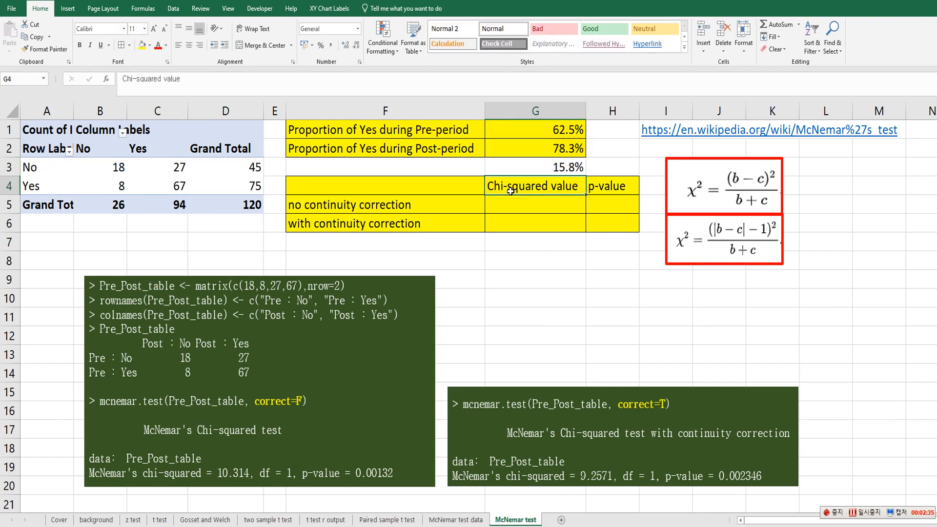
{"action": "mouse_move", "coordinate": [571, 197]}
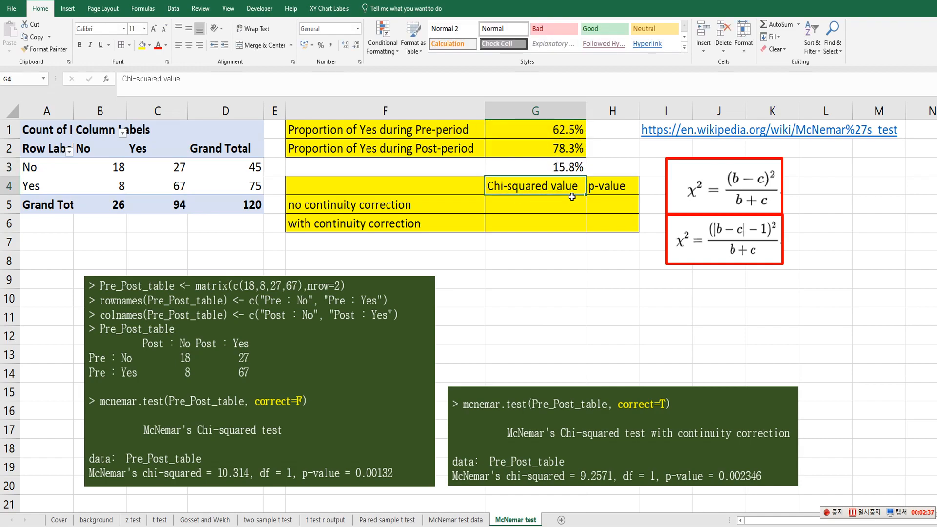
{"action": "mouse_move", "coordinate": [404, 143]}
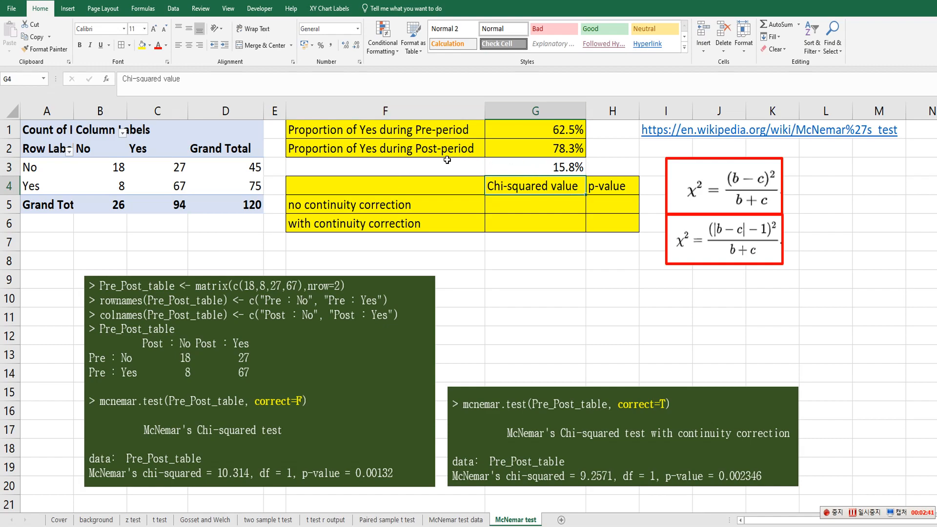
{"action": "mouse_move", "coordinate": [601, 240]}
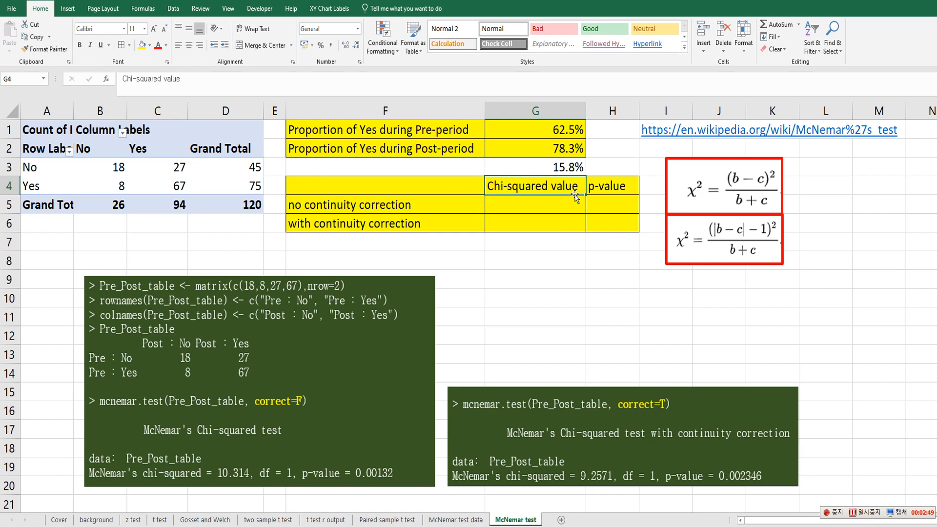
Enter =(27-8)^2/(27+8) in G5, giving uncorrected chi-squared 10.31429
{"action": "left_click", "coordinate": [535, 297]}
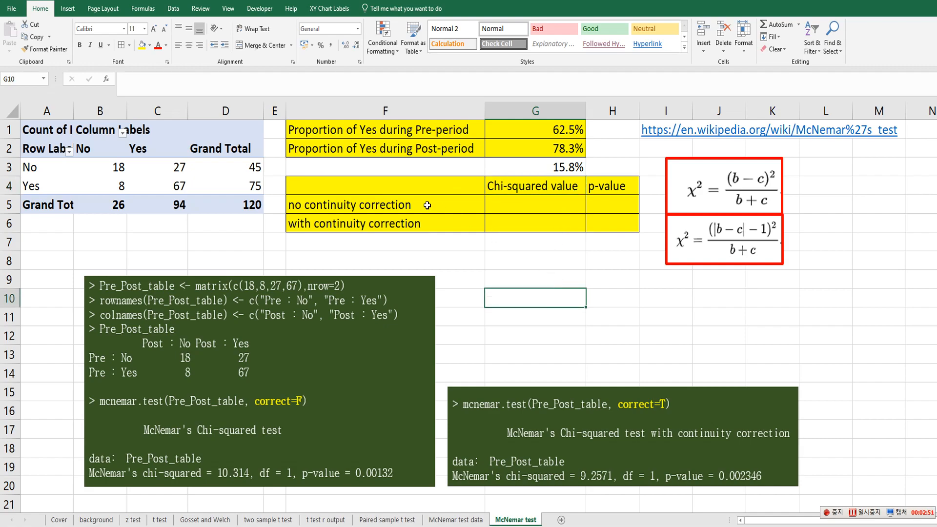
{"action": "left_click", "coordinate": [533, 204]}
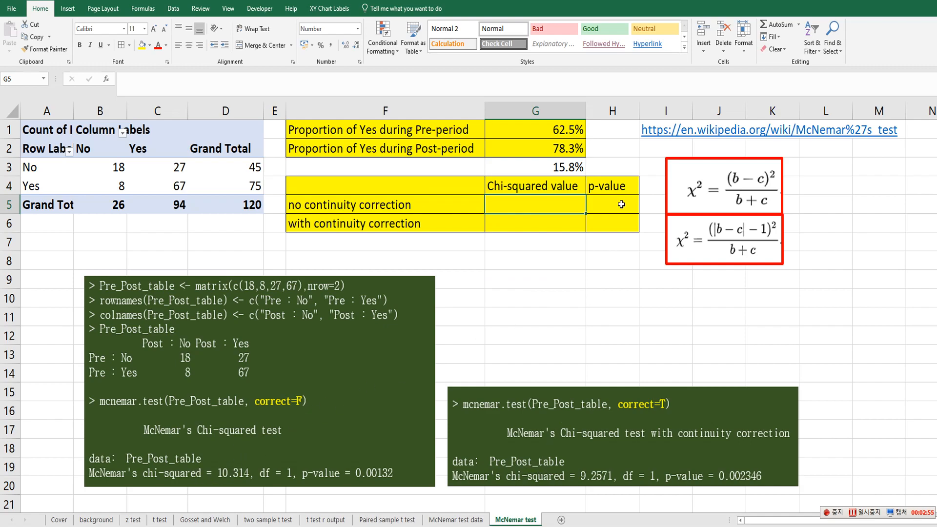
{"action": "mouse_move", "coordinate": [658, 285]}
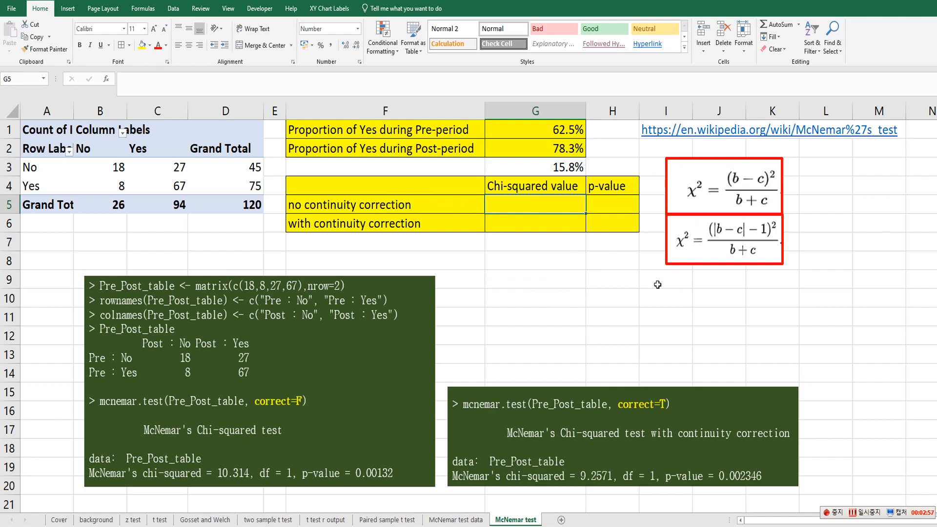
{"action": "type", "text": "=(27"}
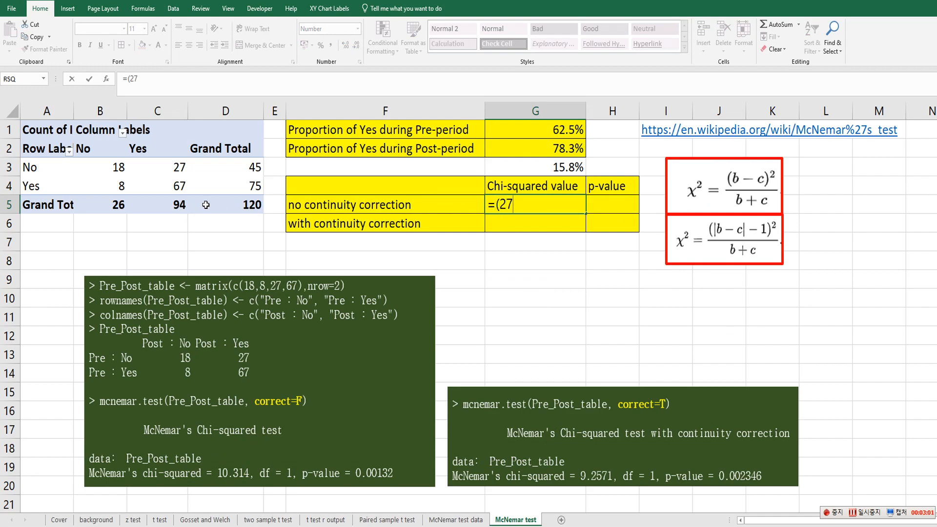
{"action": "type", "text": "-"}
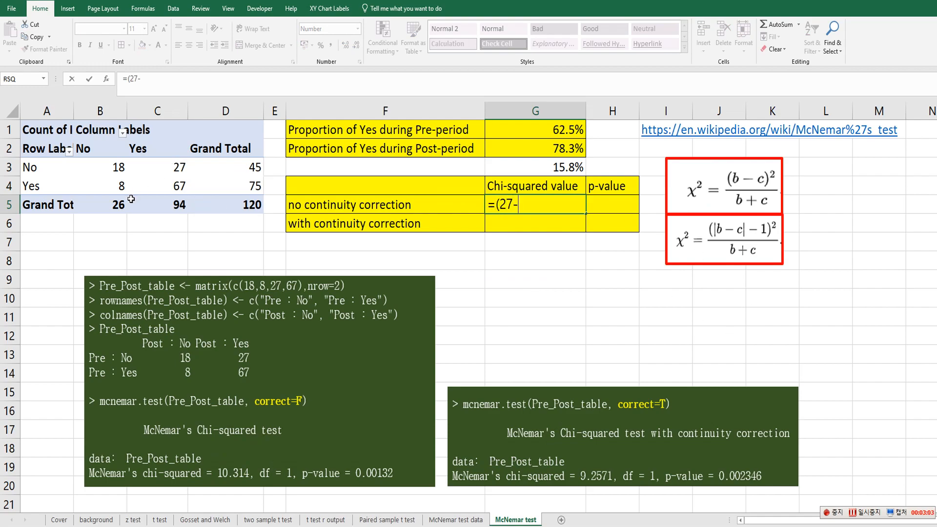
{"action": "type", "text": "8)"}
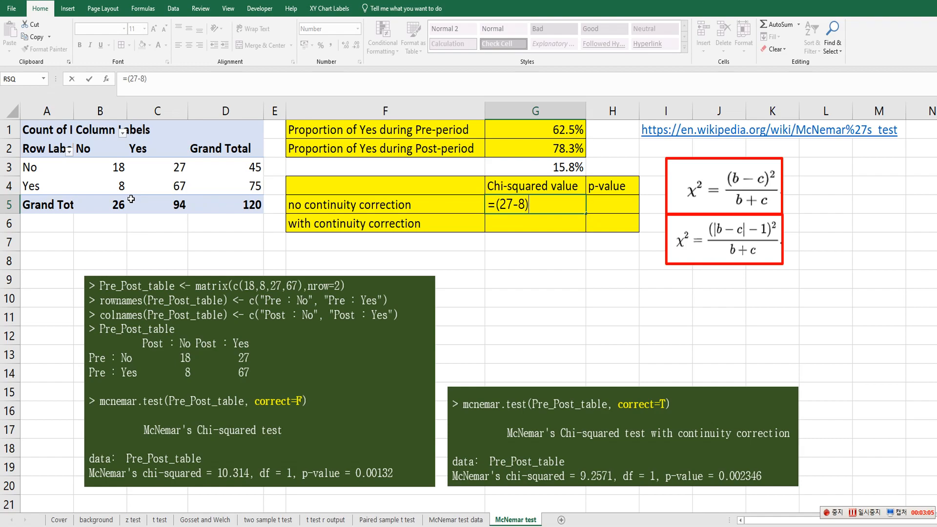
{"action": "type", "text": "^2"}
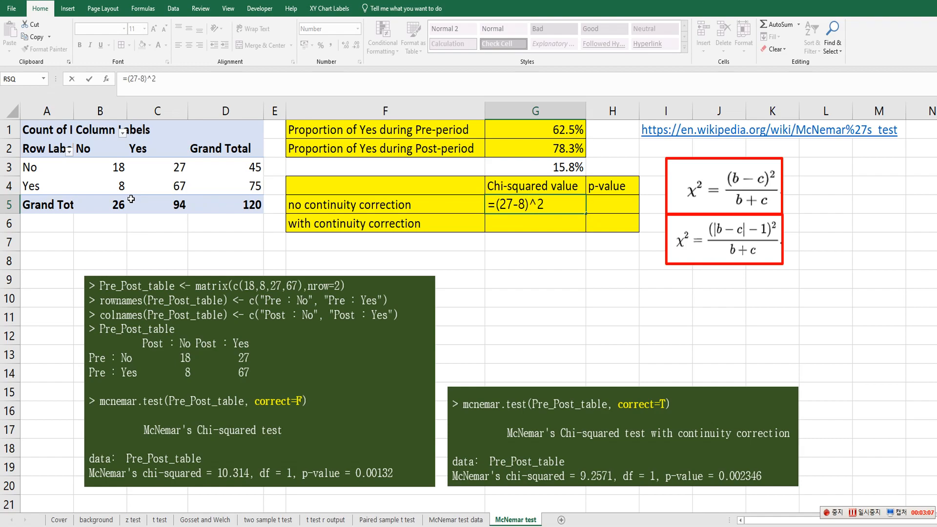
{"action": "type", "text": "/(27"}
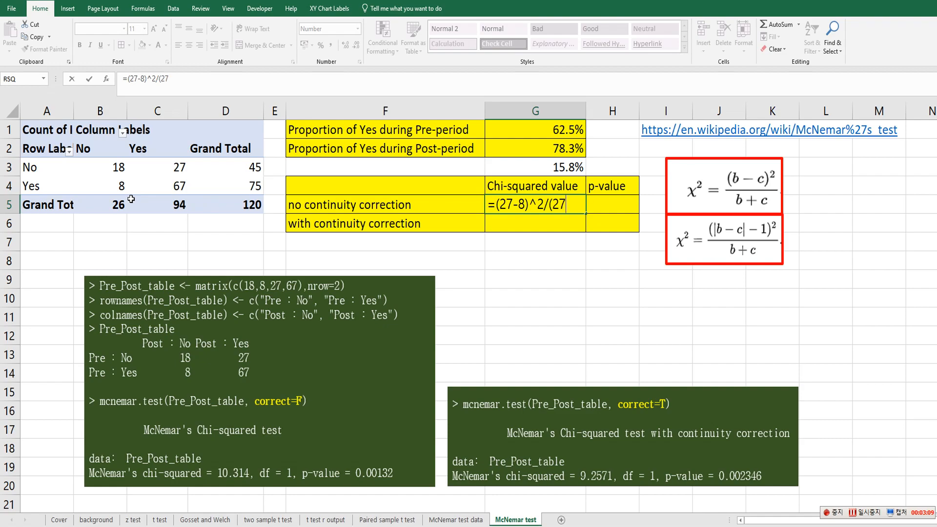
{"action": "type", "text": "+8"}
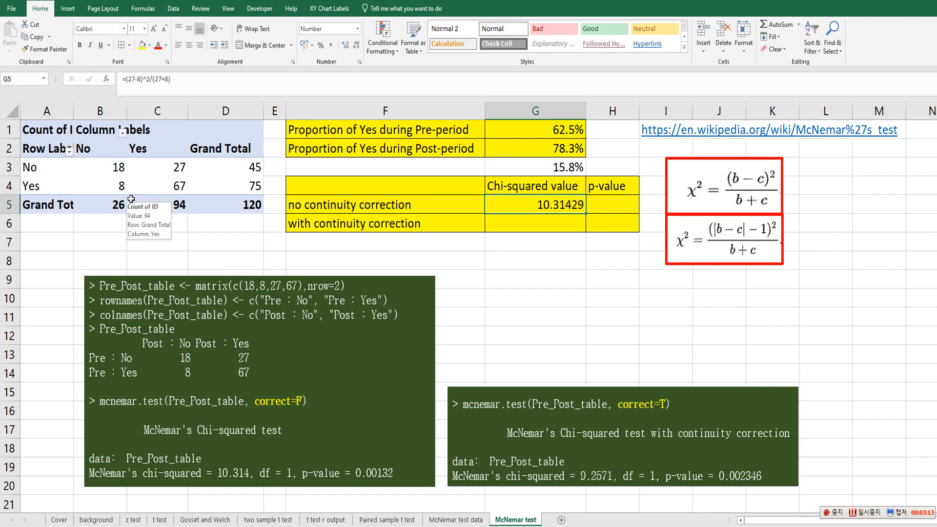
Enter =1-CHISQ.DIST(G5,1,TRUE) in H5, giving p-value 0.001320
{"action": "left_click", "coordinate": [612, 204]}
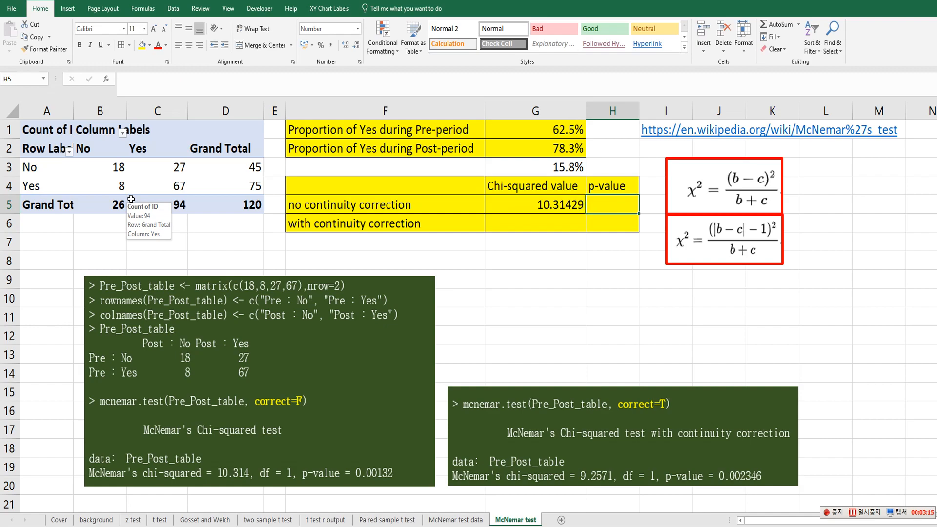
{"action": "type", "text": "=1-"}
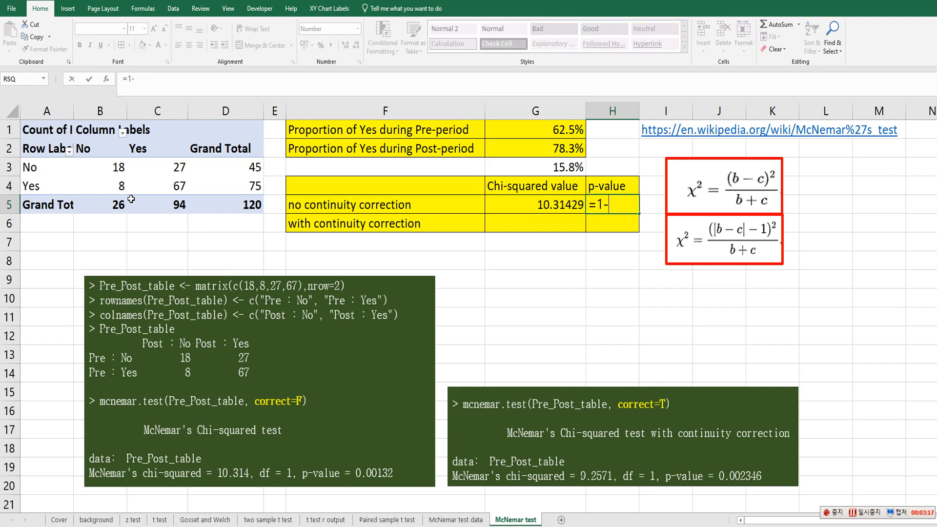
{"action": "type", "text": "chisq.t"}
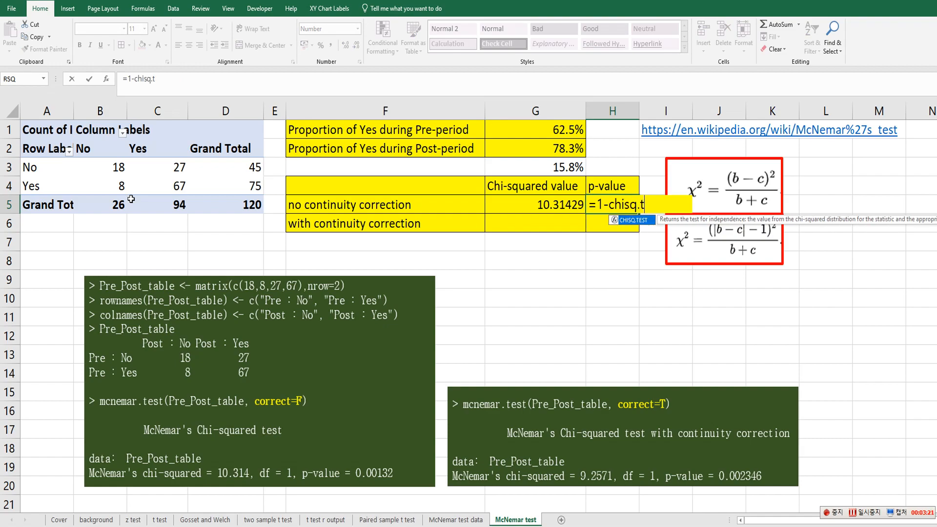
{"action": "type", "text": "ist("}
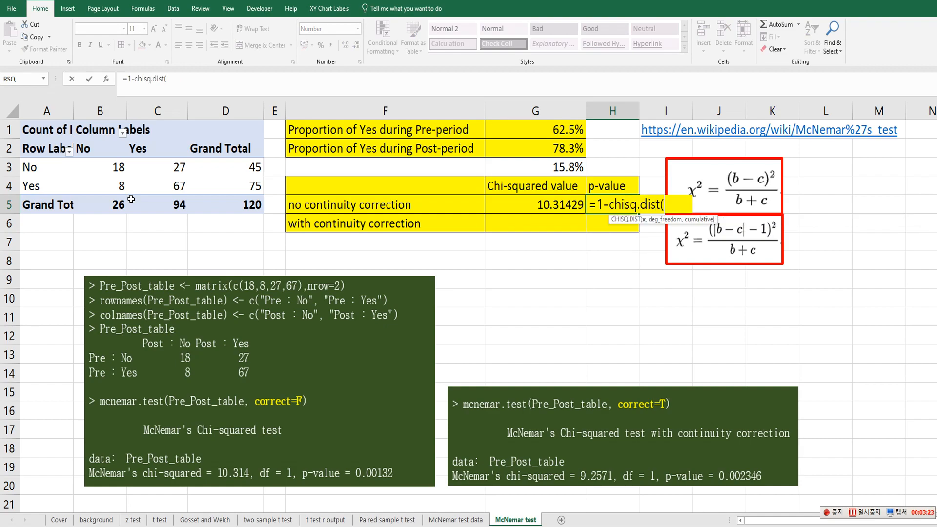
{"action": "left_click", "coordinate": [535, 205]}
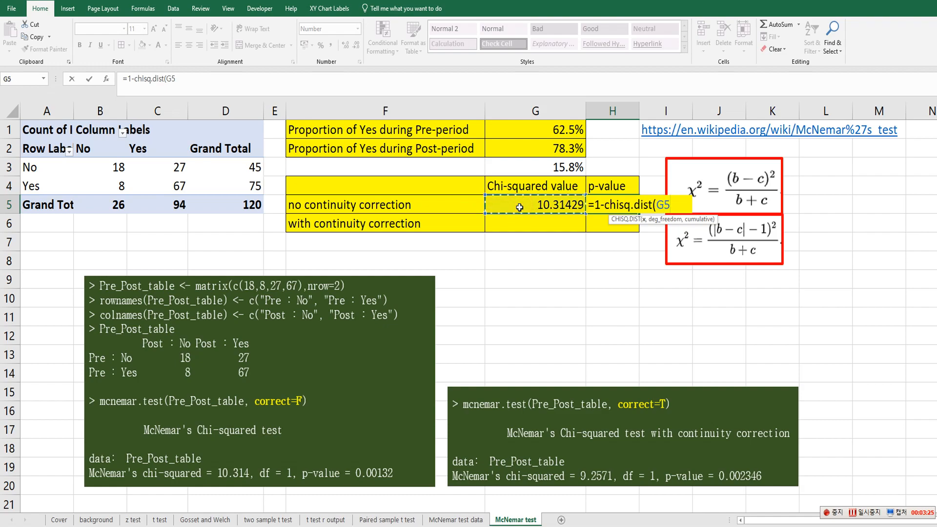
{"action": "type", "text": ","}
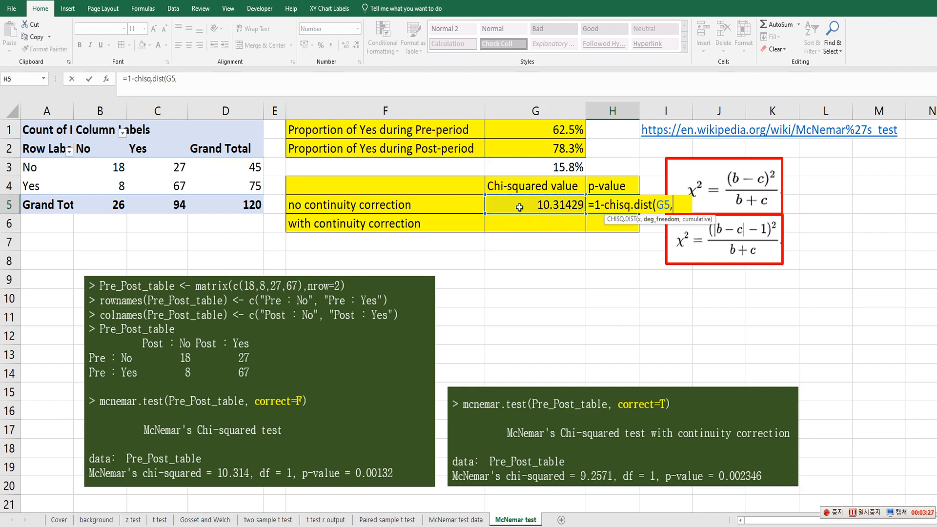
{"action": "type", "text": "1"}
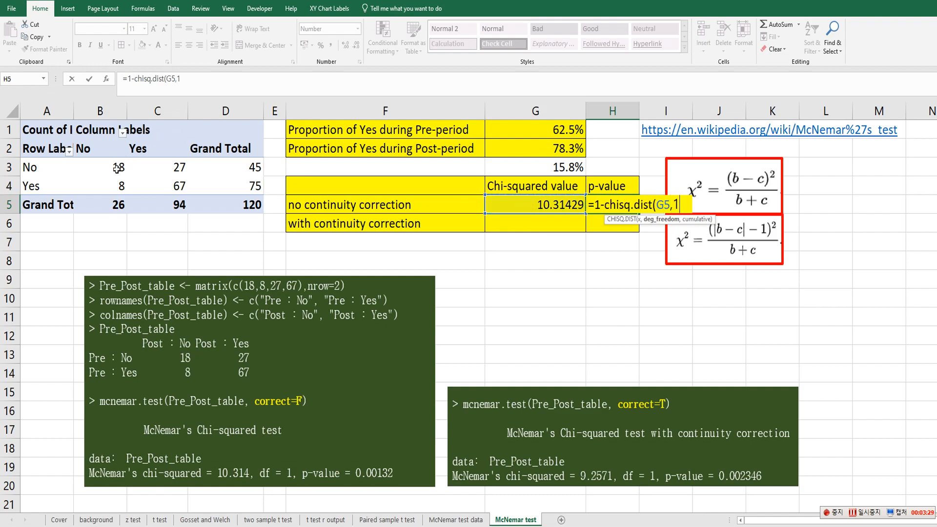
{"action": "mouse_move", "coordinate": [123, 182]}
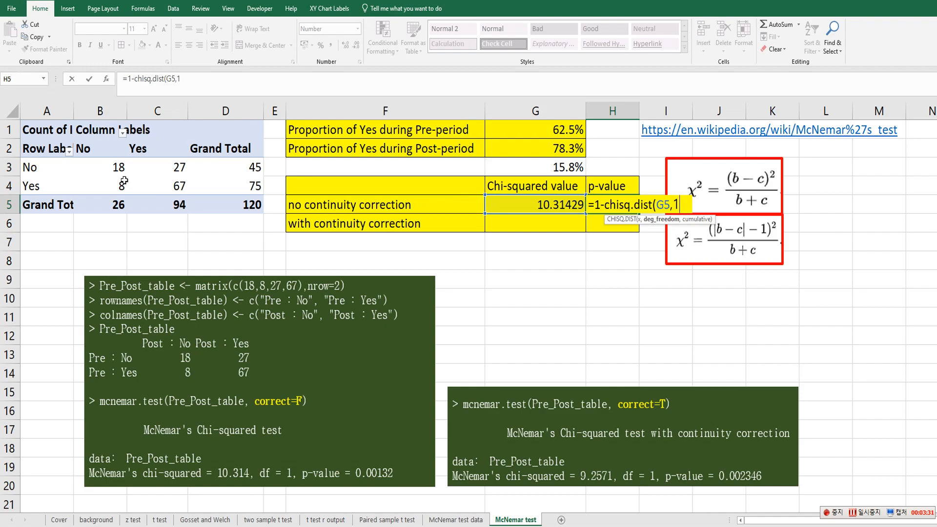
{"action": "mouse_move", "coordinate": [482, 344]}
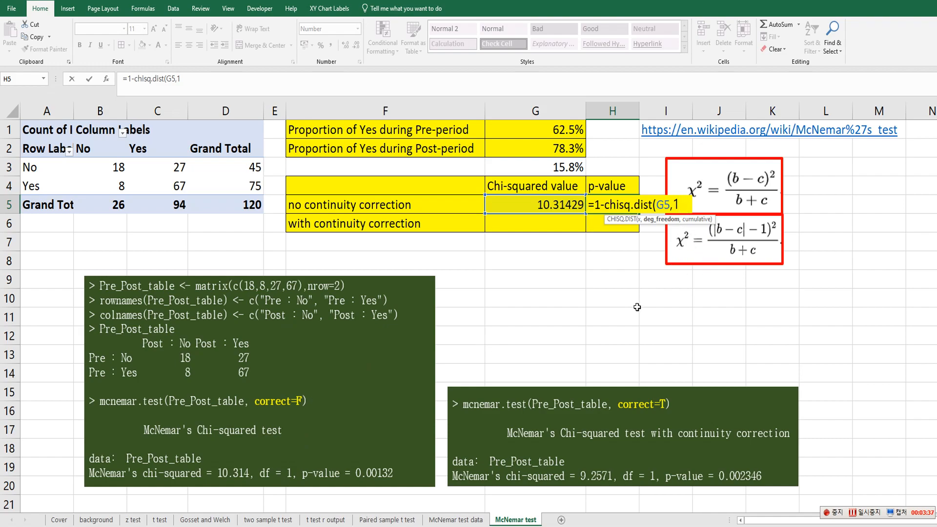
{"action": "type", "text": ","}
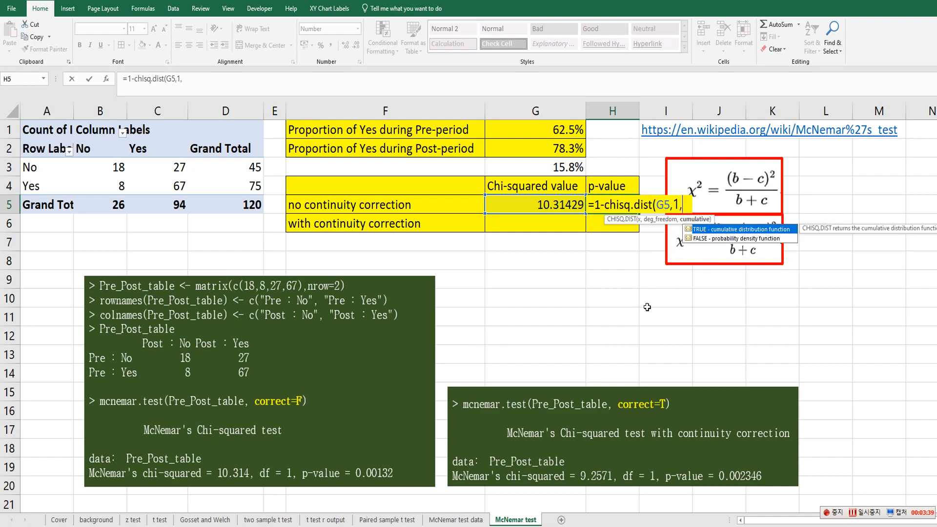
{"action": "type", "text": "t"}
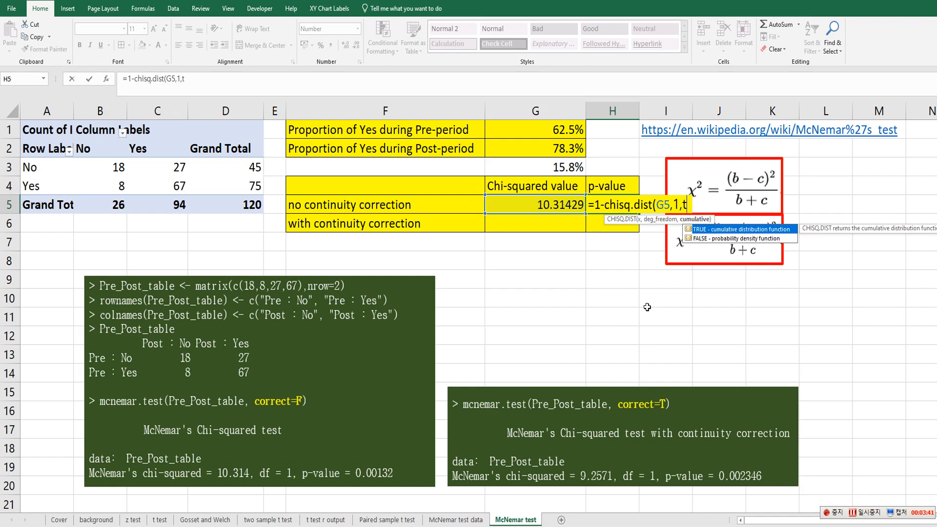
{"action": "type", "text": "rue"}
{"action": "left_click", "coordinate": [535, 223]}
{"action": "type", "text": "="}
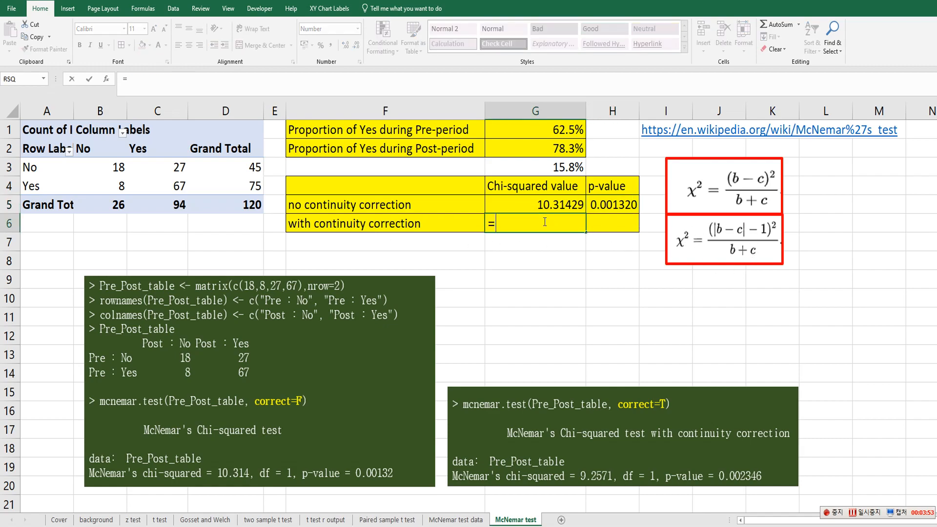
Enter =(ABS(27-8)-1)^2/(27+8) in G6, giving corrected chi-squared 9.25714
{"action": "type", "text": "(abs"}
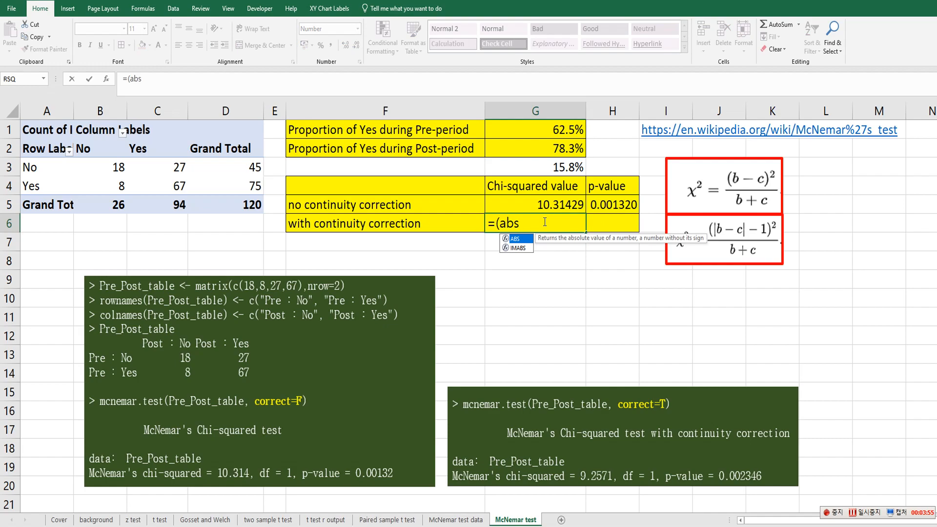
{"action": "type", "text": "27"}
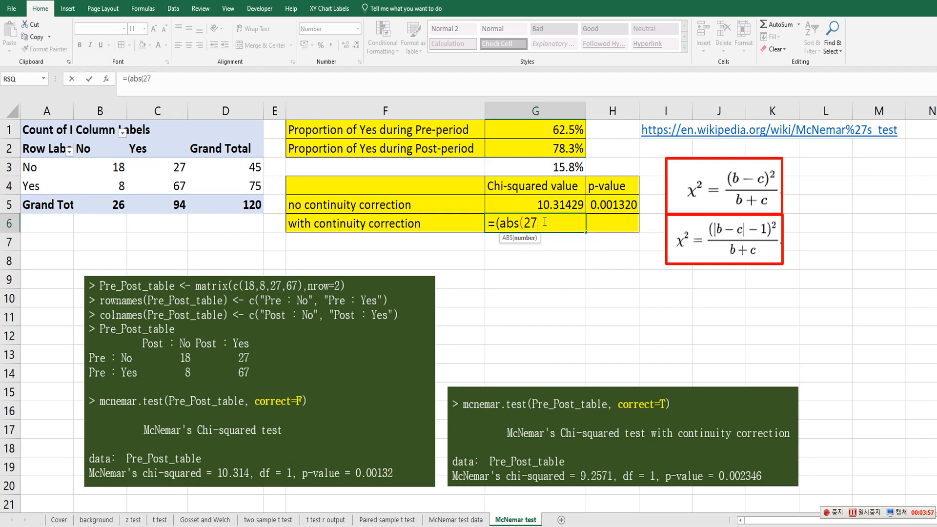
{"action": "type", "text": "-8"}
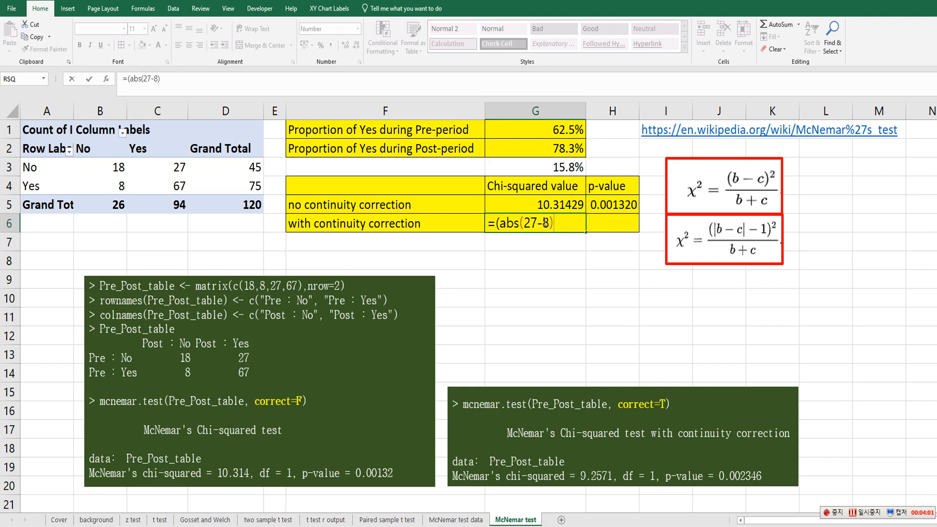
{"action": "type", "text": "-1"}
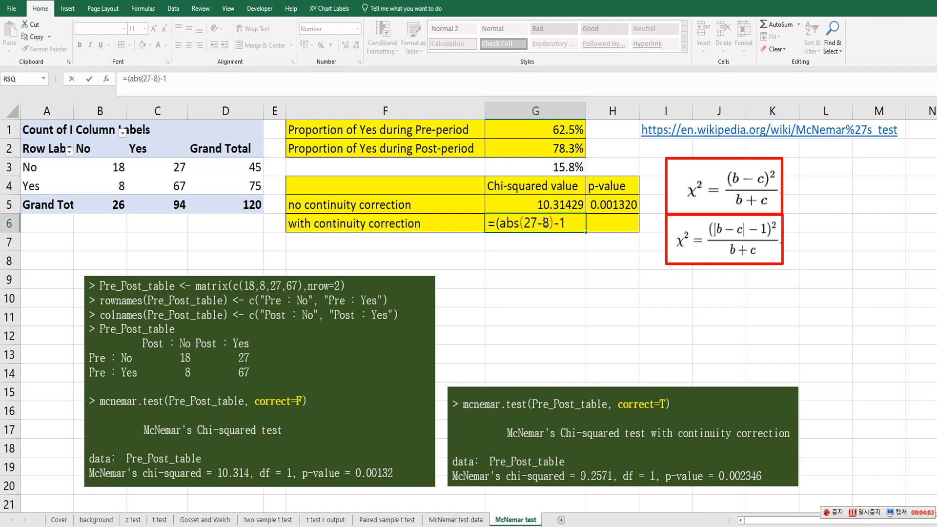
{"action": "type", "text": "^2"}
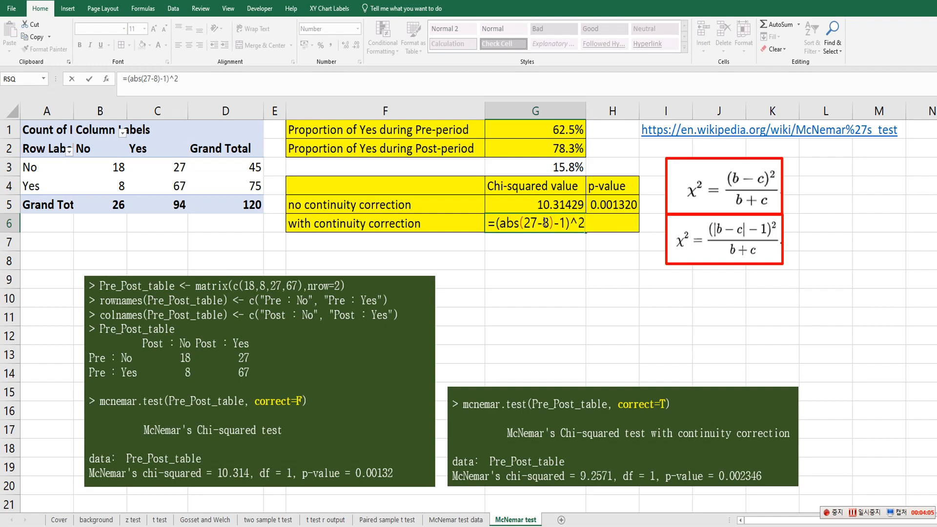
{"action": "type", "text": "/"}
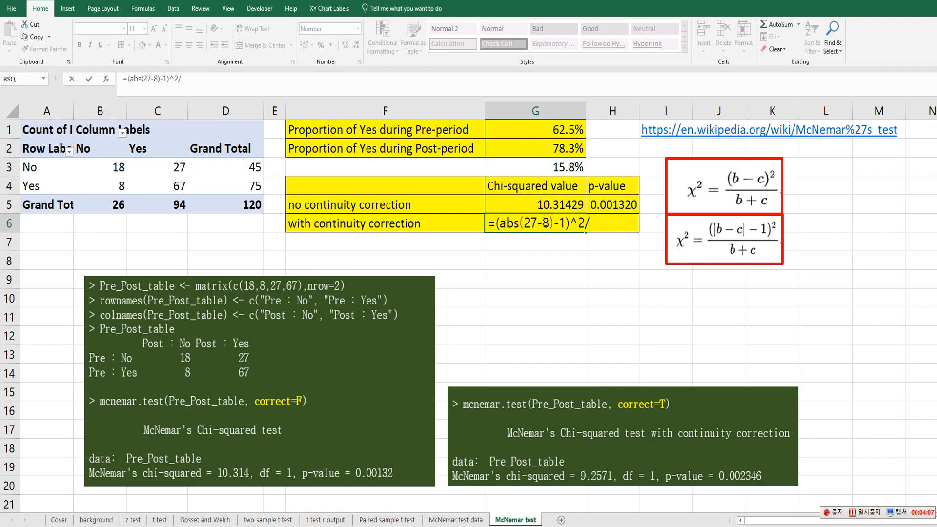
{"action": "type", "text": "(27+"}
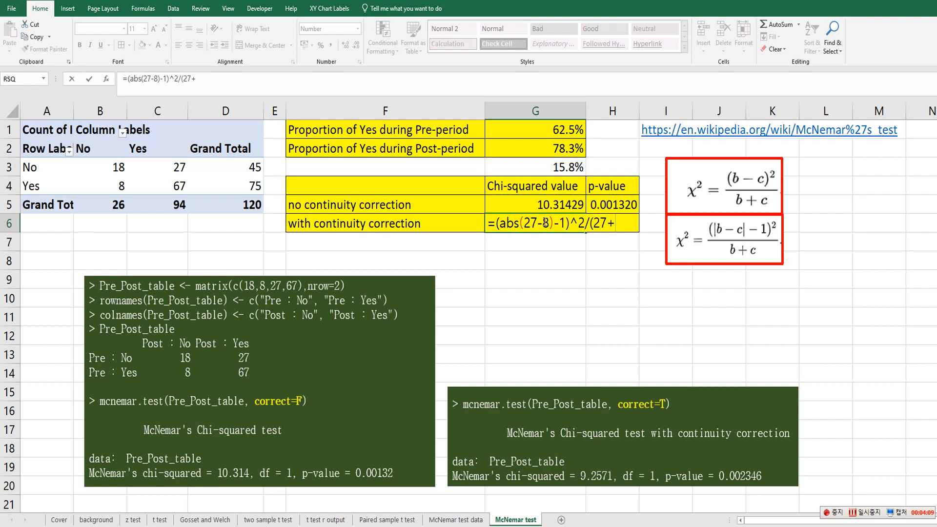
{"action": "type", "text": "8"}
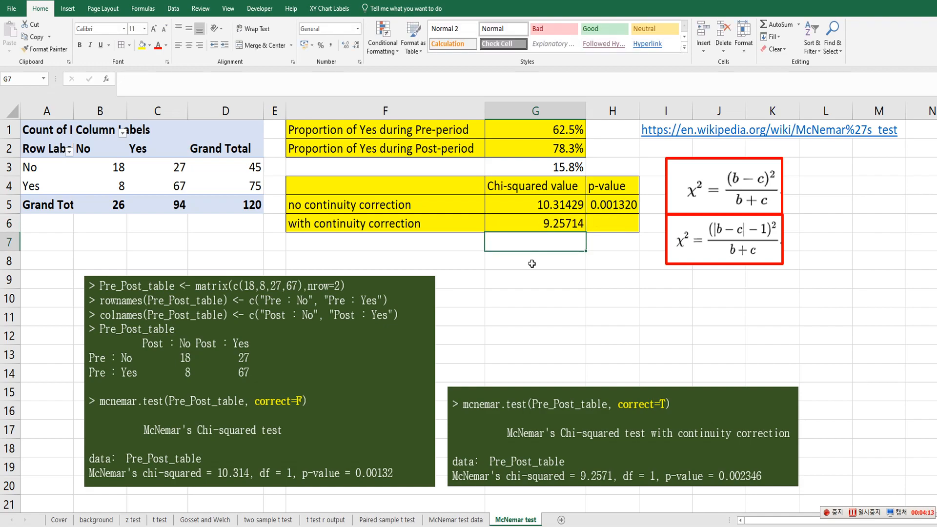
{"action": "mouse_move", "coordinate": [620, 238]}
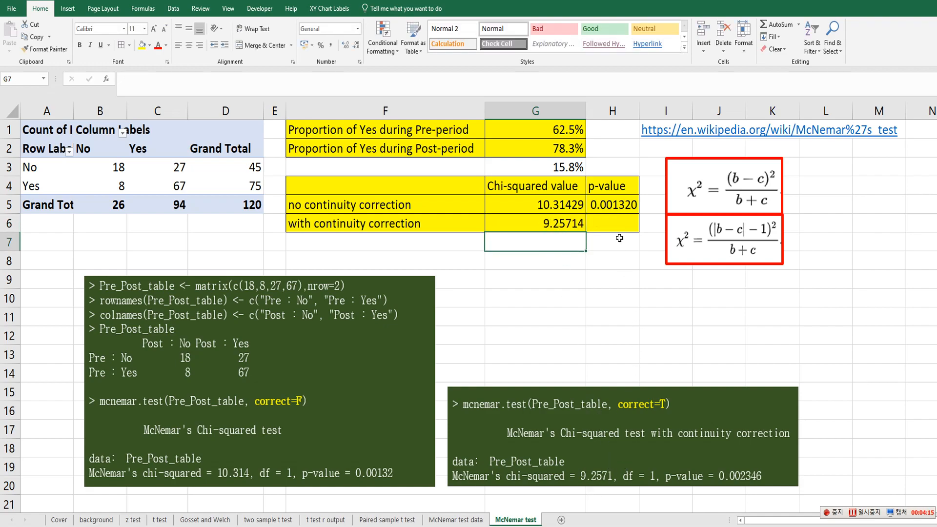
Copy H5's p-value formula into H6, giving corrected p-value 0.002346
{"action": "left_click", "coordinate": [612, 204]}
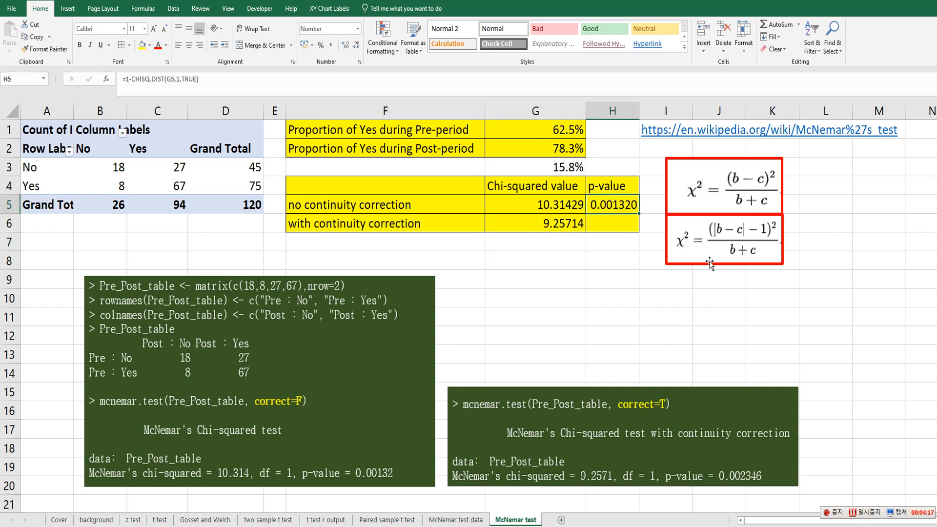
{"action": "left_click", "coordinate": [612, 223]}
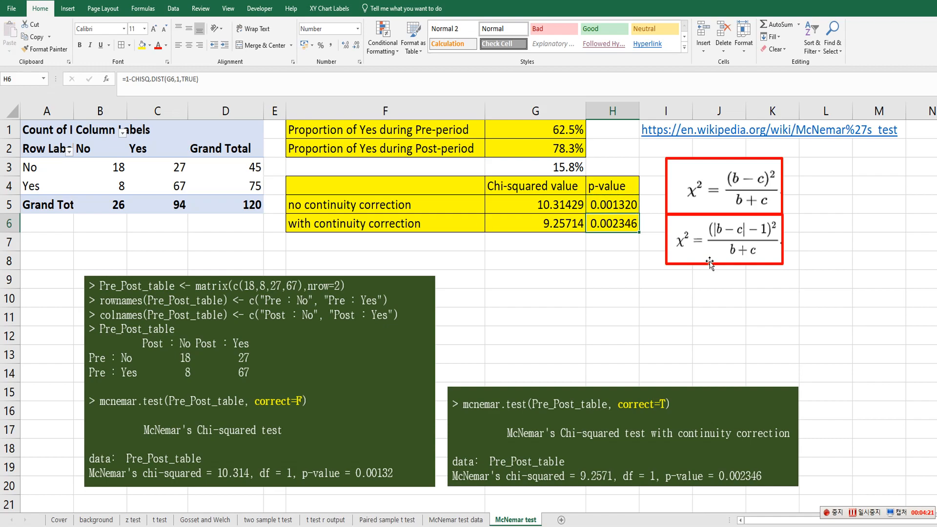
{"action": "mouse_move", "coordinate": [597, 280]}
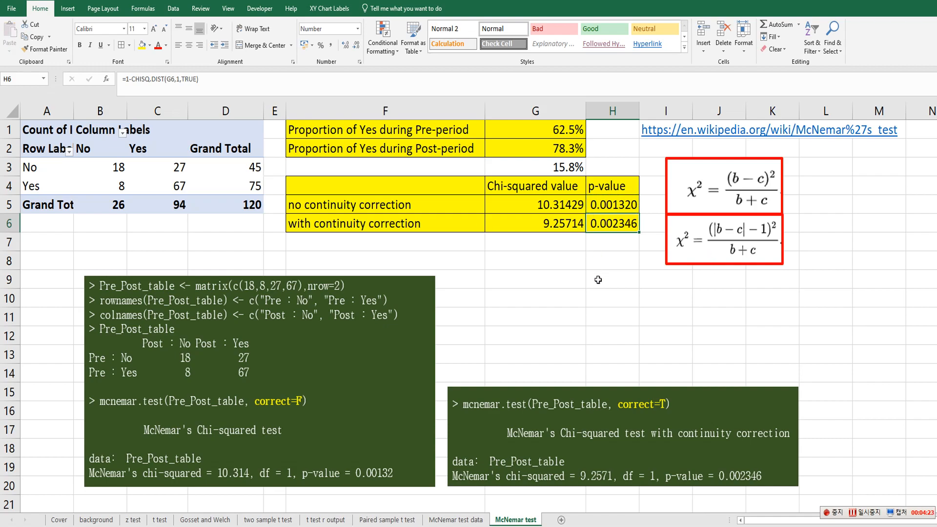
{"action": "mouse_move", "coordinate": [362, 205]}
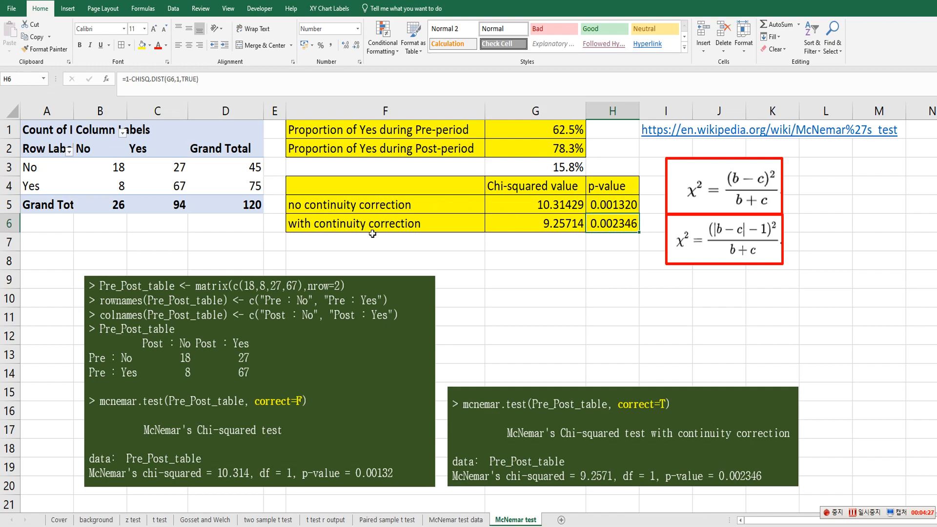
{"action": "mouse_move", "coordinate": [620, 242]}
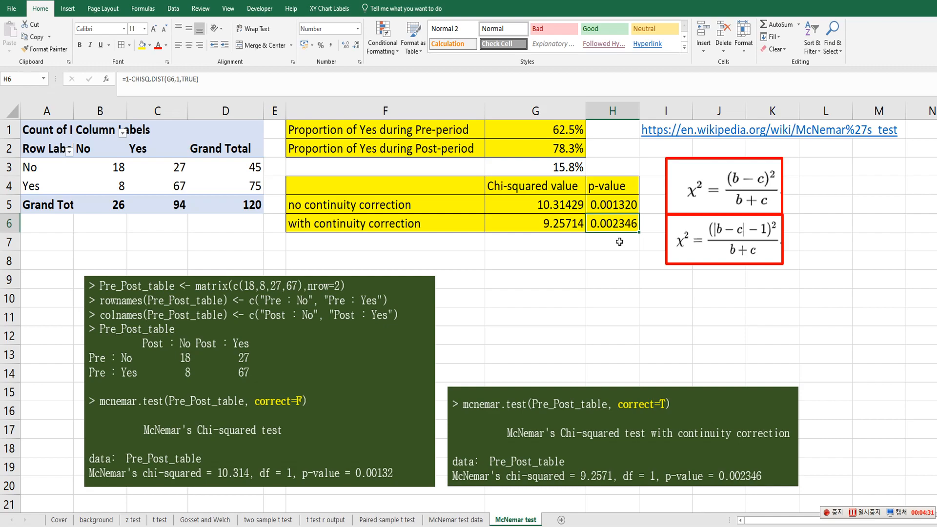
{"action": "mouse_move", "coordinate": [603, 285]}
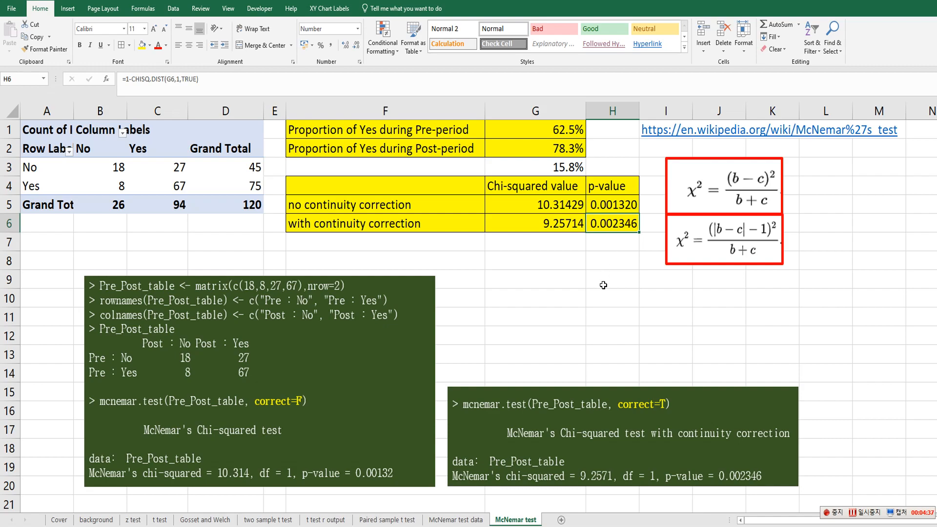
{"action": "mouse_move", "coordinate": [511, 285]}
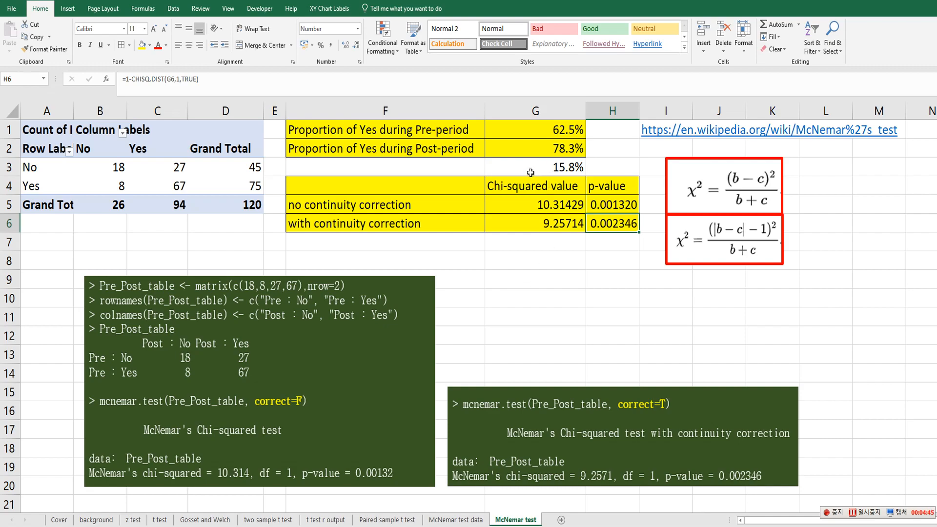
{"action": "mouse_move", "coordinate": [400, 158]}
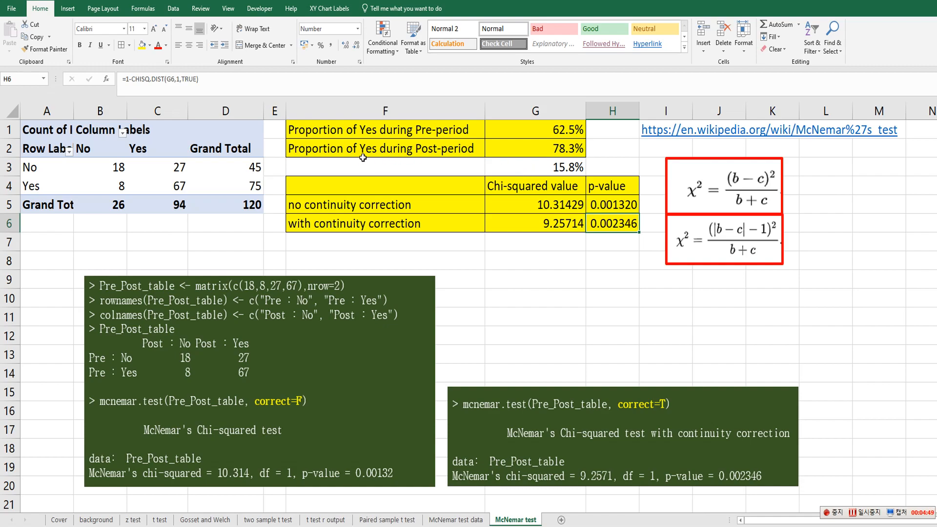
{"action": "mouse_move", "coordinate": [369, 205]}
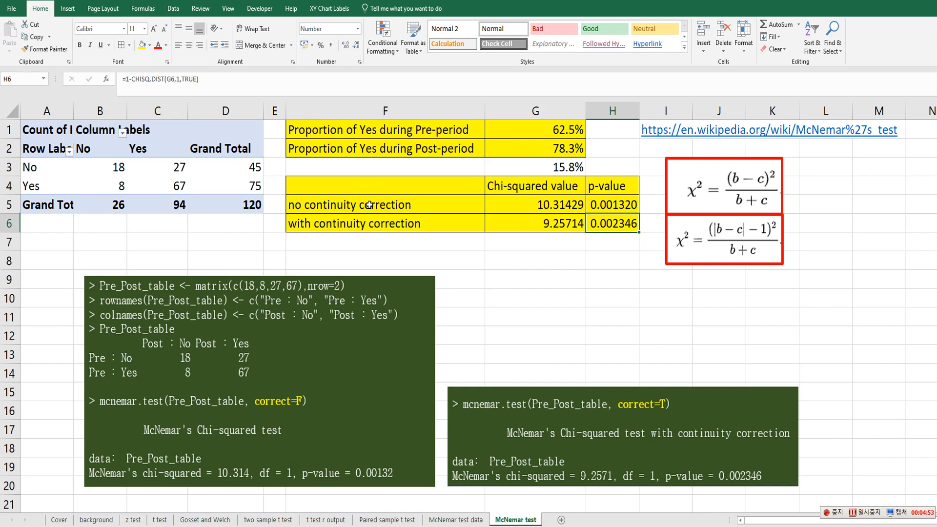
{"action": "mouse_move", "coordinate": [503, 247]}
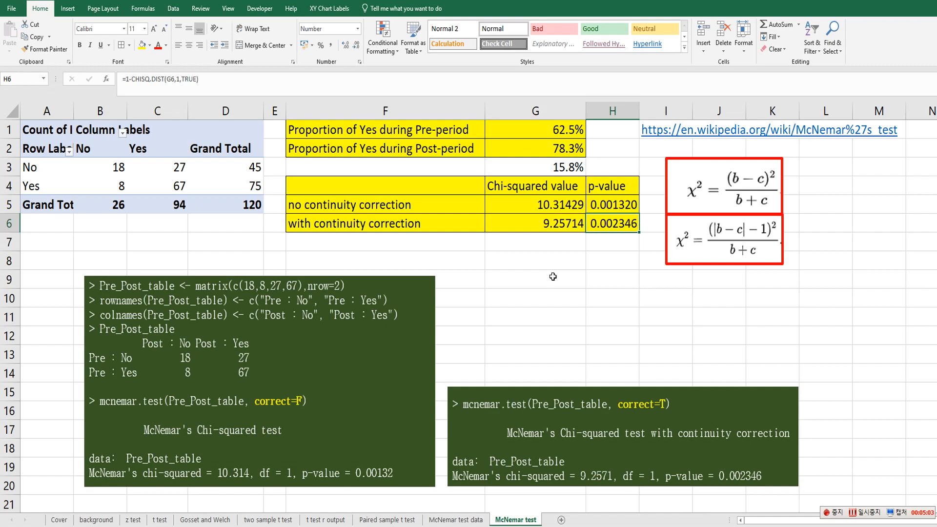
{"action": "mouse_move", "coordinate": [553, 316]}
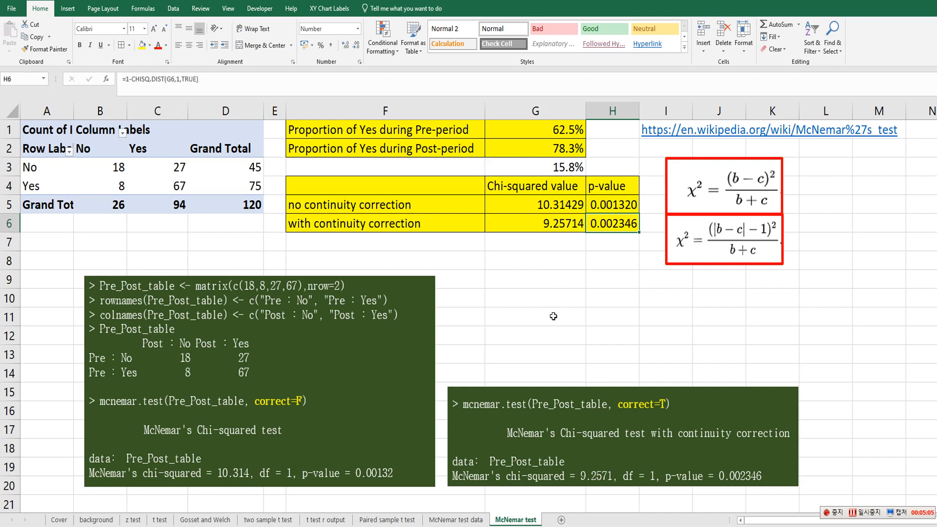